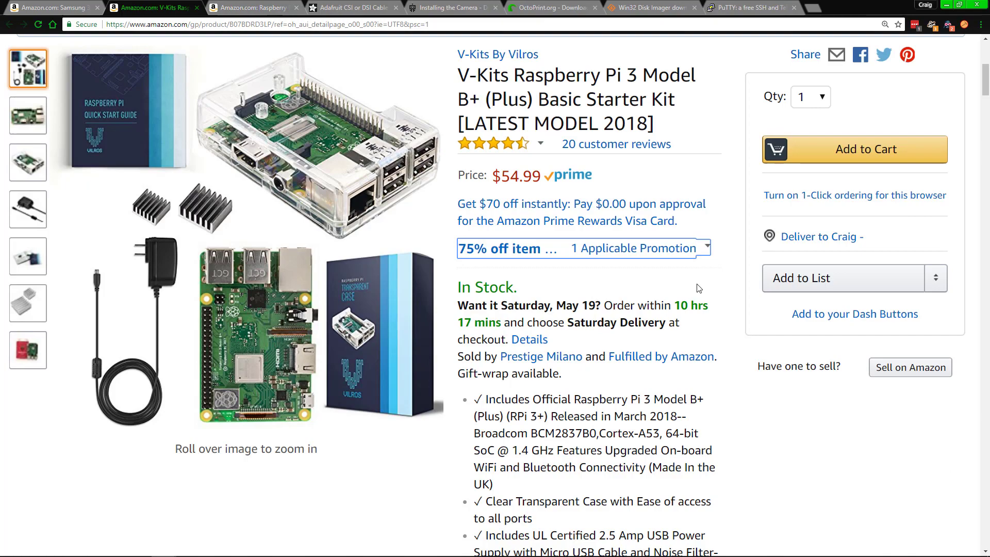
pyautogui.moveTo(700, 289)
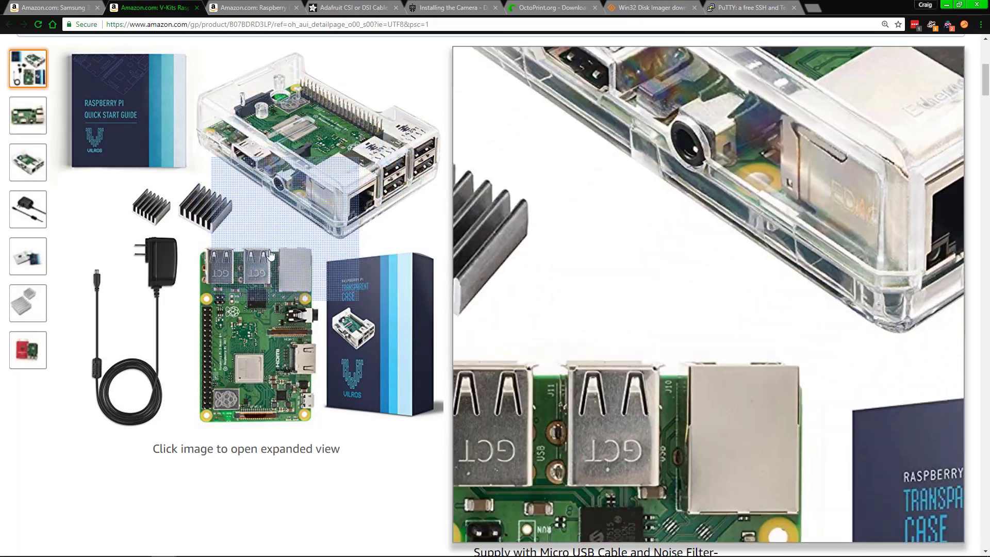
pyautogui.moveTo(197, 170)
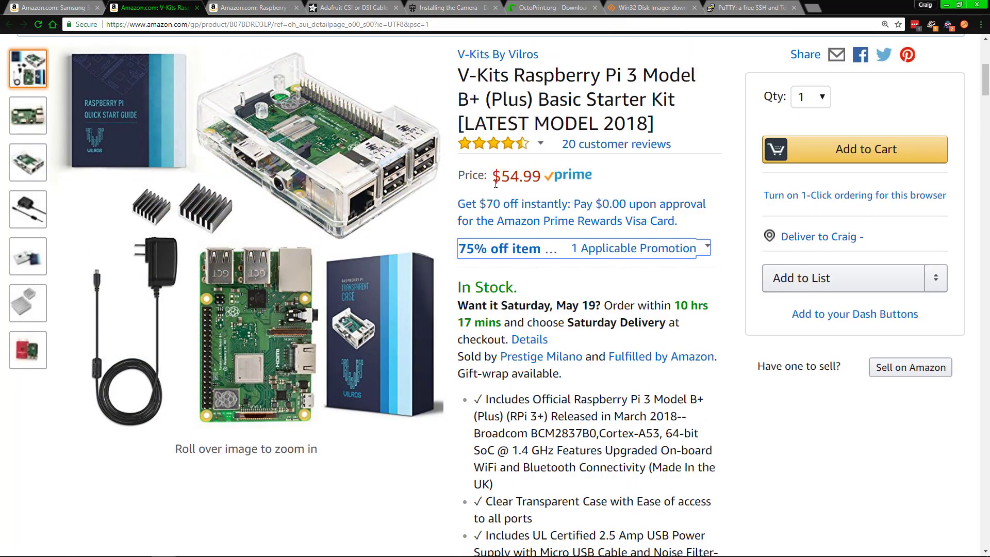
pyautogui.moveTo(214, 221)
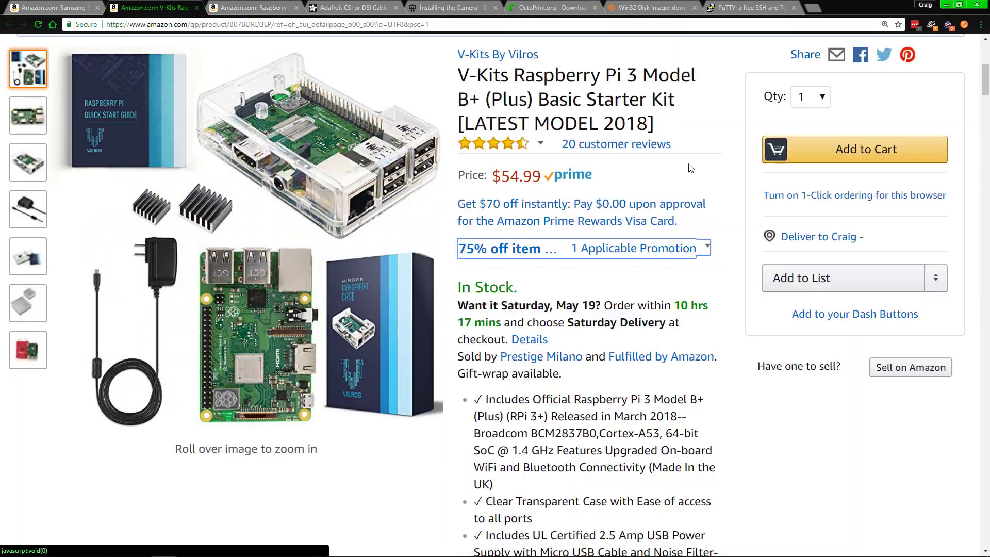
# - Show the Raspberry Pi Camera Module V2 listing at $27.88 on Amazon
pyautogui.click(253, 7)
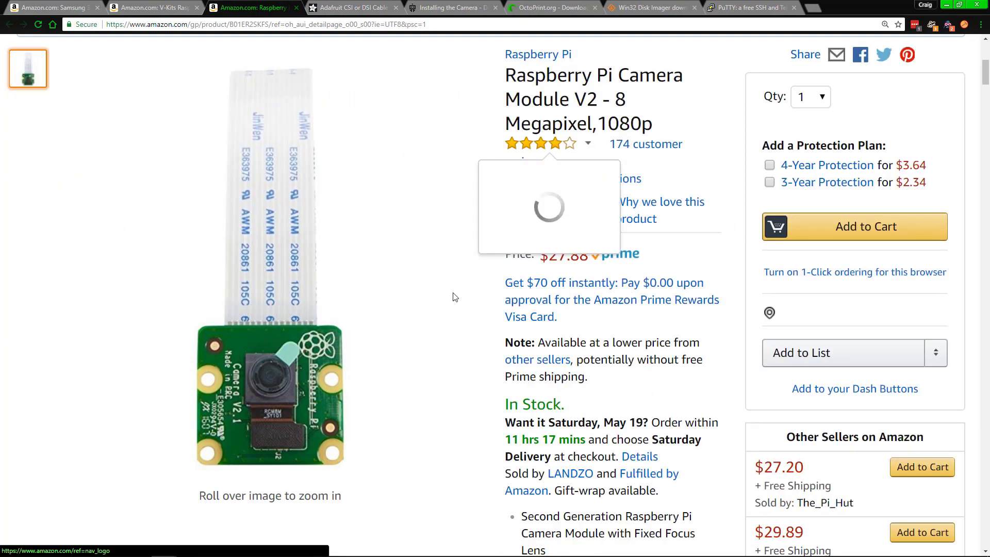
pyautogui.moveTo(272, 340)
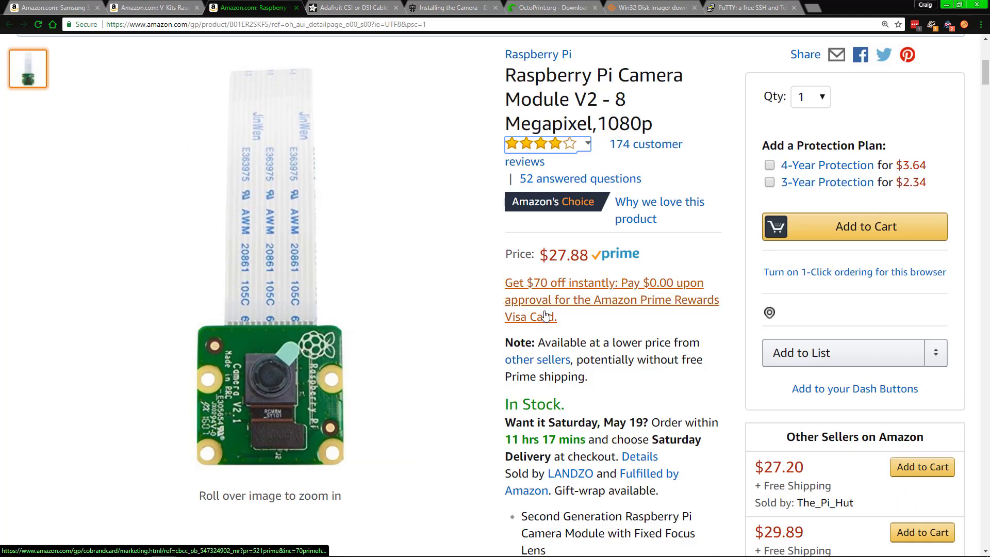
pyautogui.moveTo(537, 388)
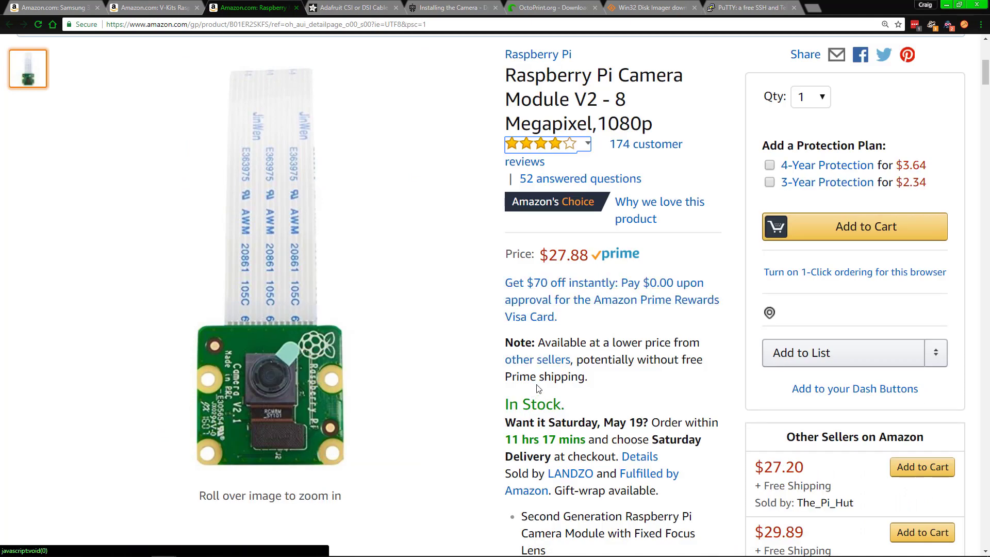
pyautogui.moveTo(306, 159)
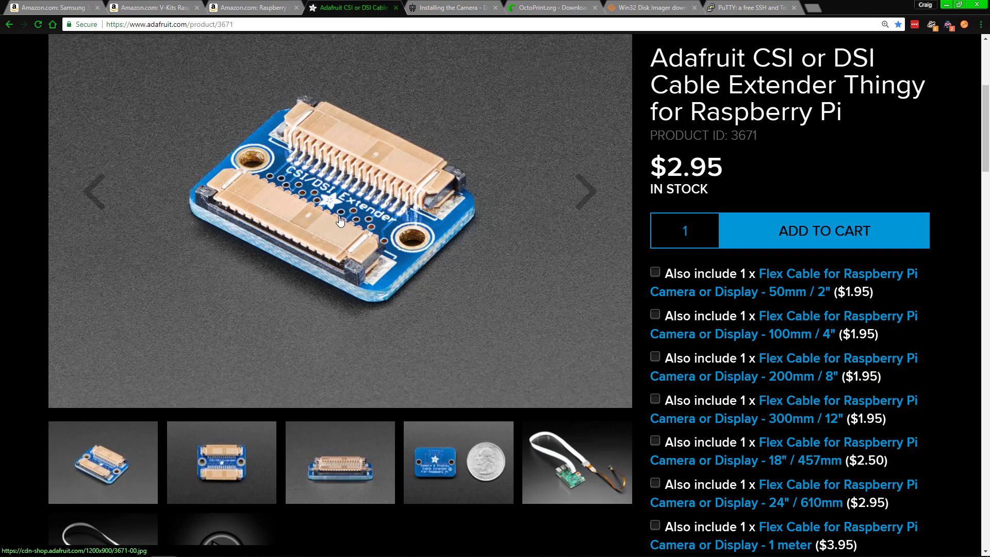
pyautogui.moveTo(458, 249)
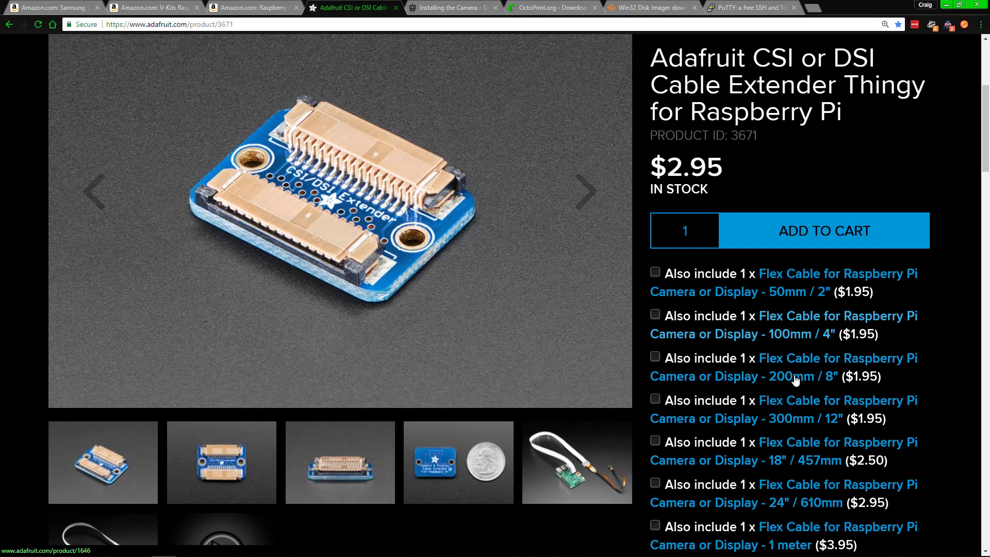
pyautogui.moveTo(769, 450)
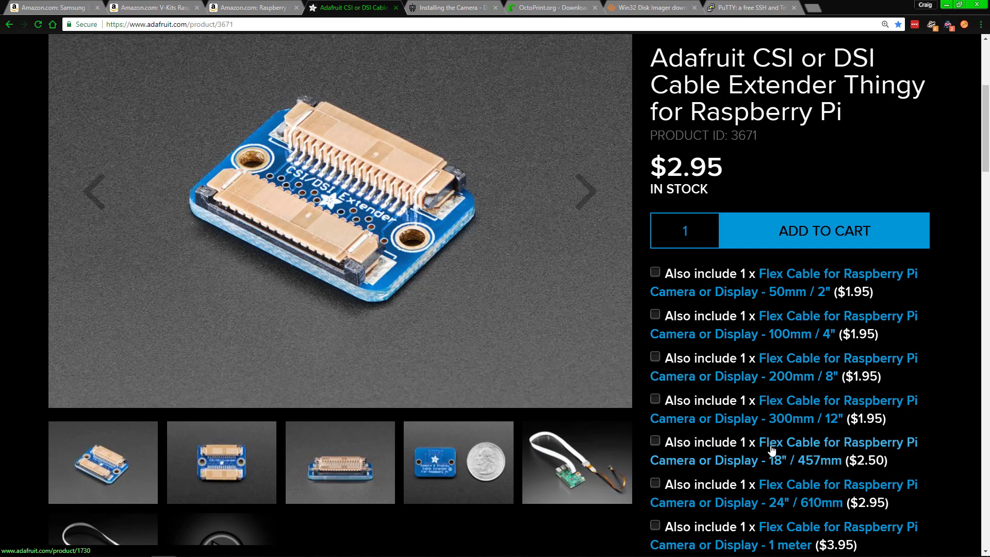
pyautogui.moveTo(536, 251)
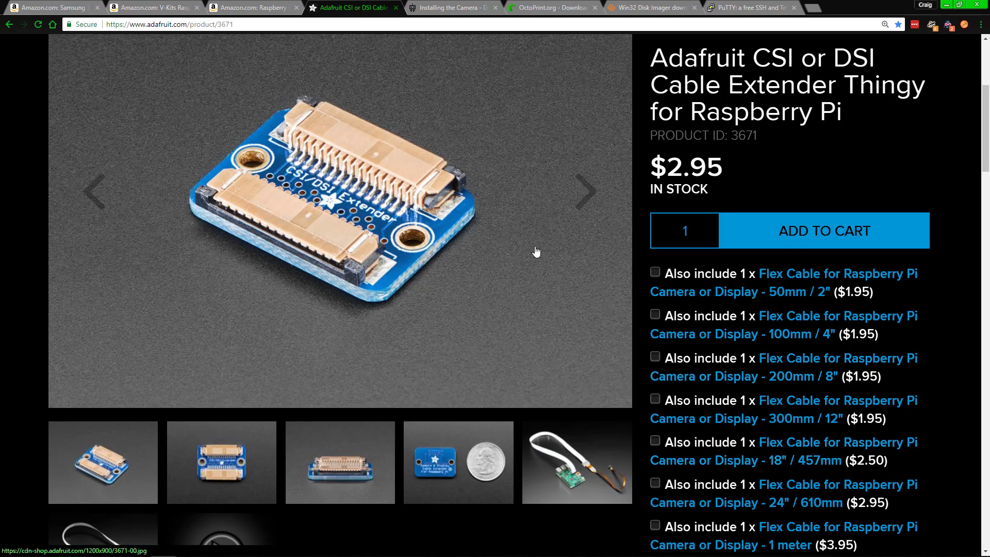
pyautogui.moveTo(419, 192)
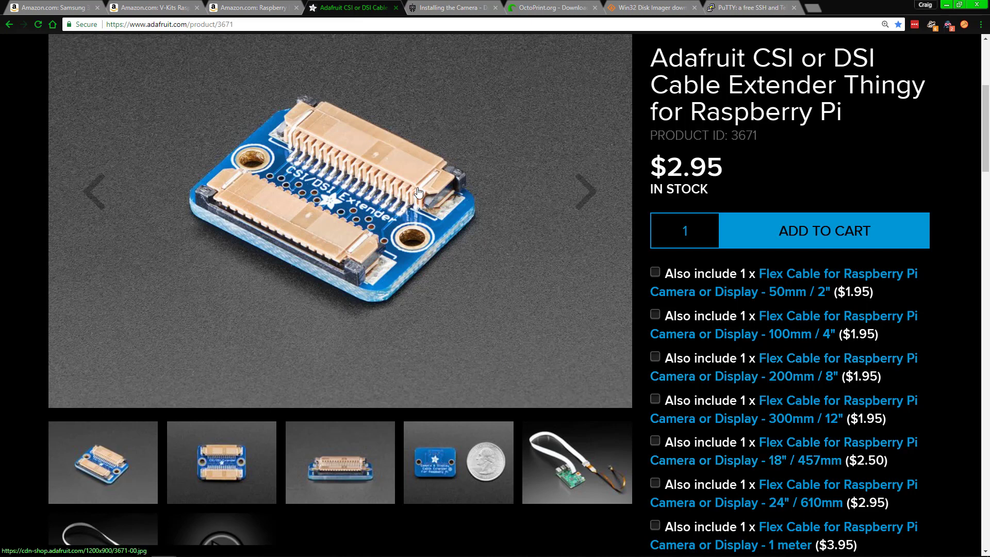
# - Bring up Dexter Industries' 'Installing the Camera' guide and scroll down through it
pyautogui.click(452, 8)
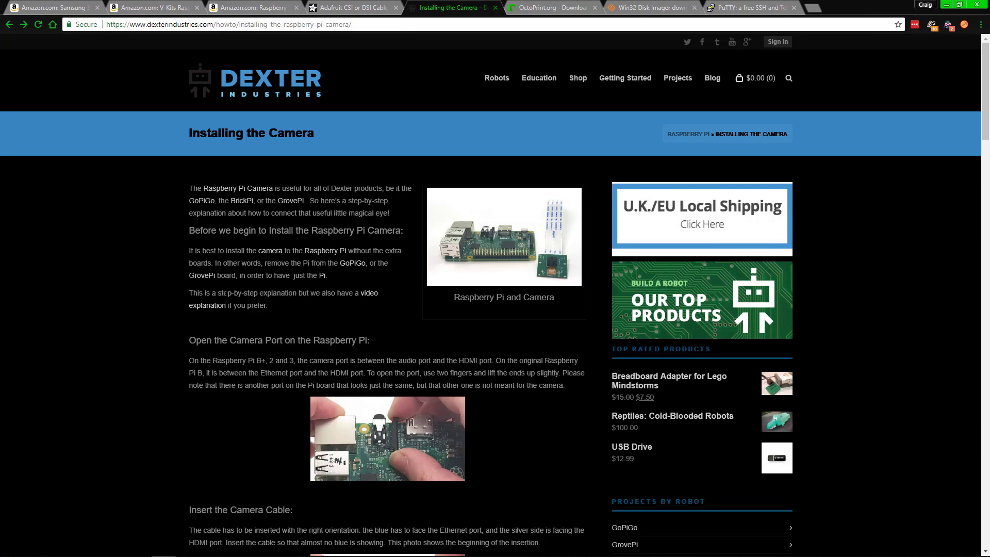
pyautogui.scroll(-3)
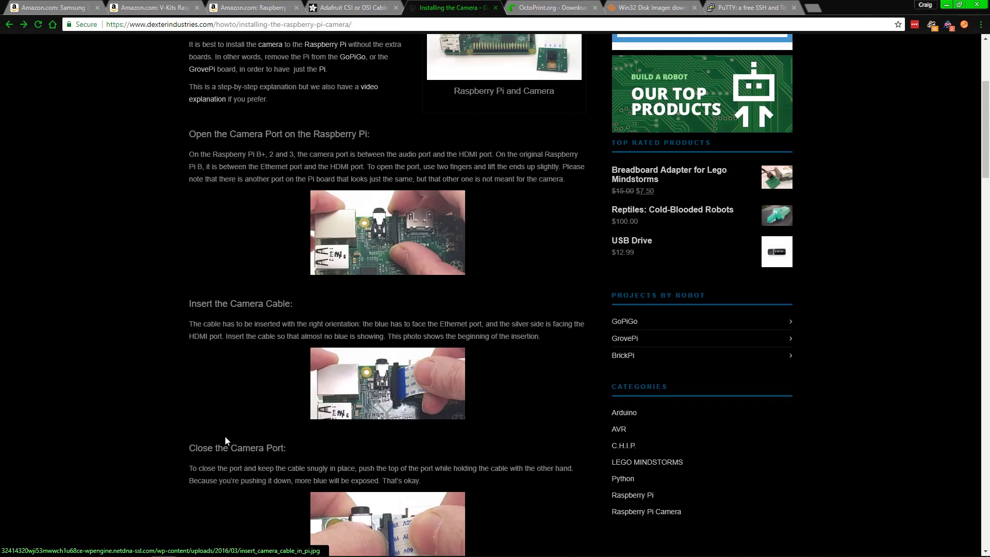
# - Move through the OctoPi download, Win32 Disk Imager SourceForge, and PuTTY homepage tabs
pyautogui.click(552, 8)
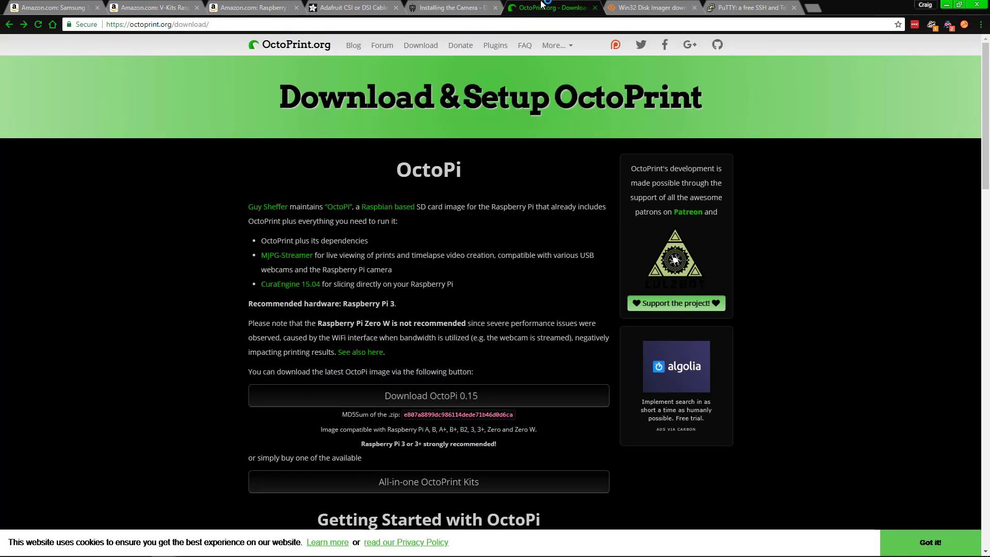
pyautogui.moveTo(124, 282)
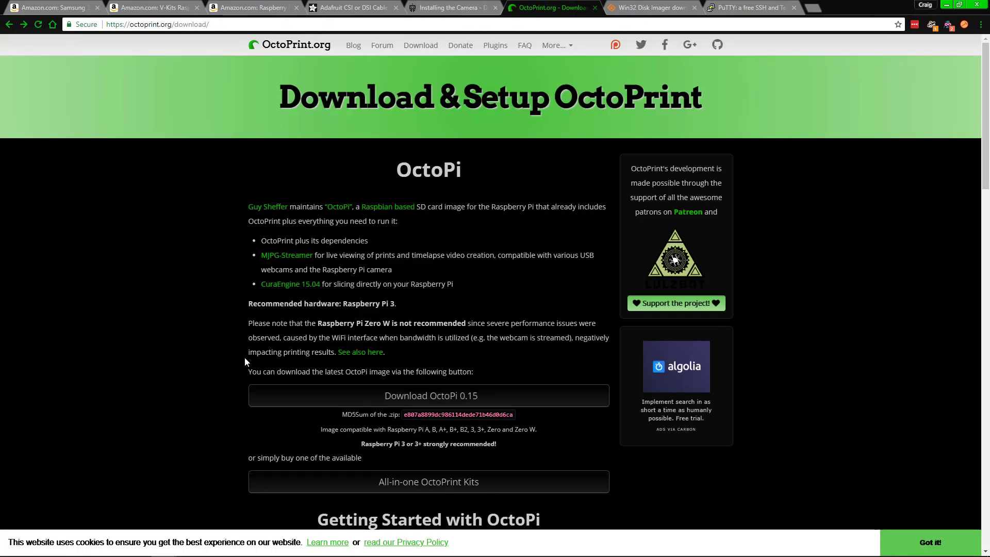
pyautogui.moveTo(275, 401)
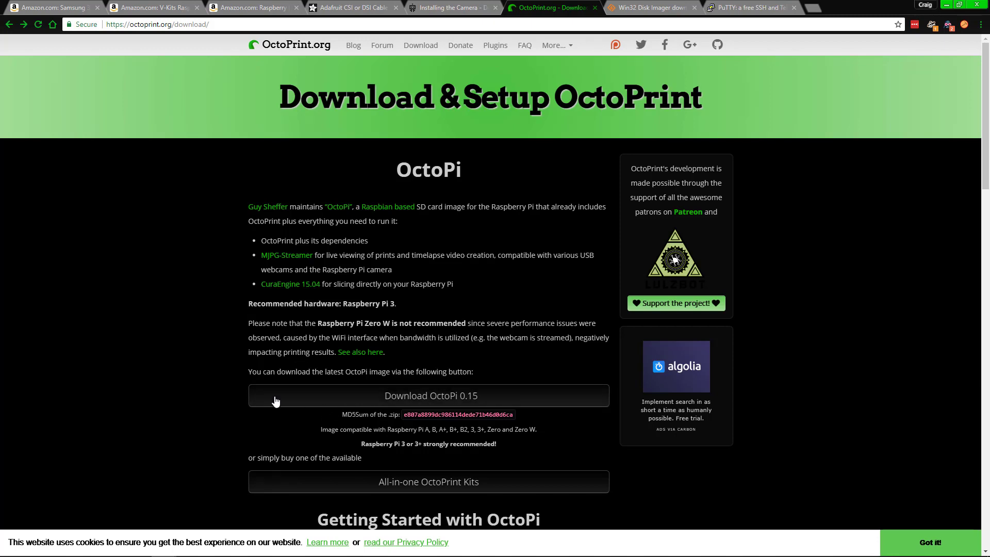
pyautogui.click(650, 8)
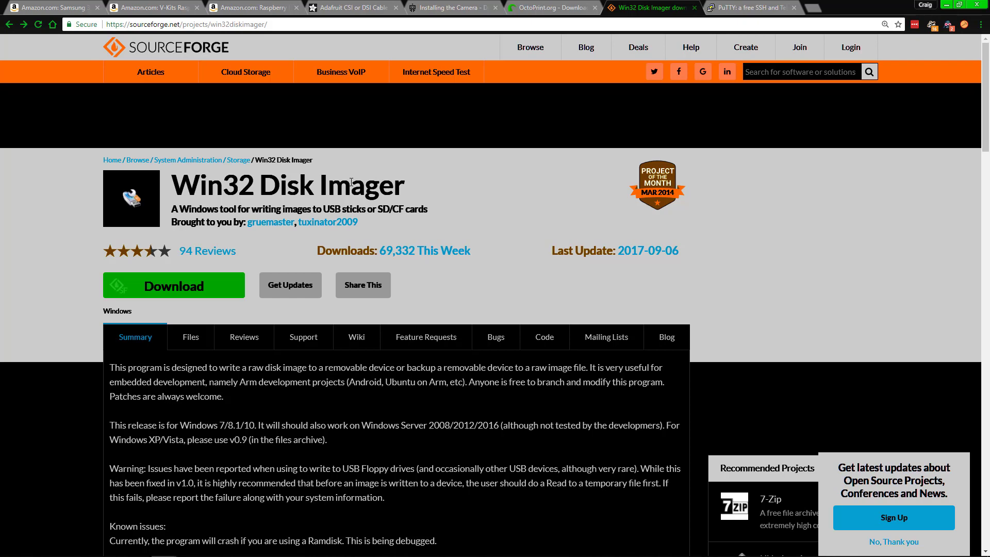
pyautogui.click(752, 7)
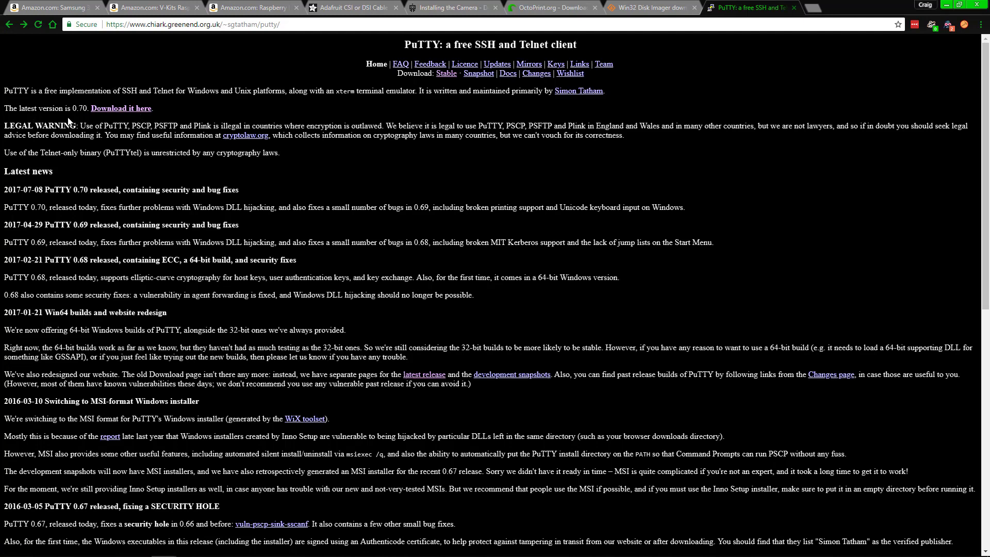
pyautogui.moveTo(146, 172)
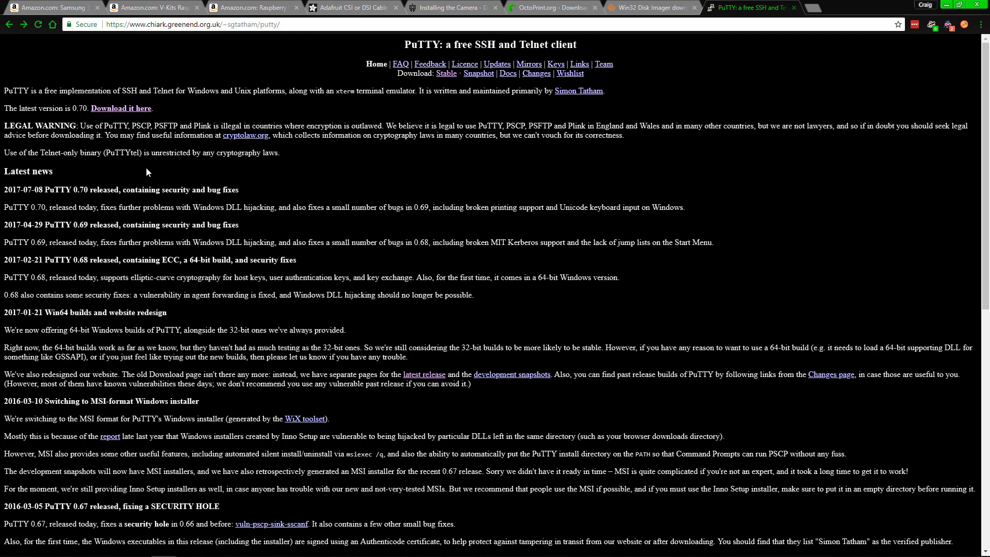
pyautogui.moveTo(574, 186)
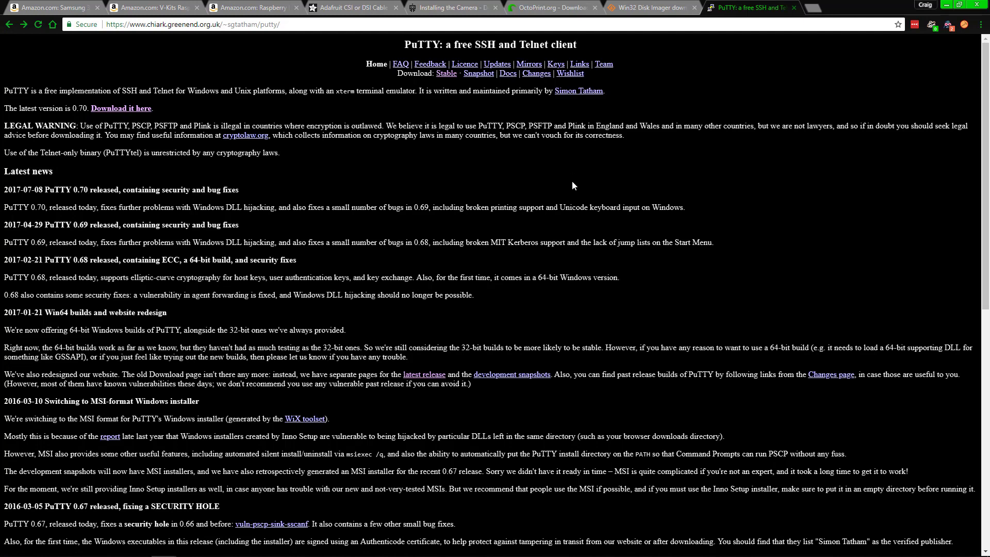
pyautogui.moveTo(541, 264)
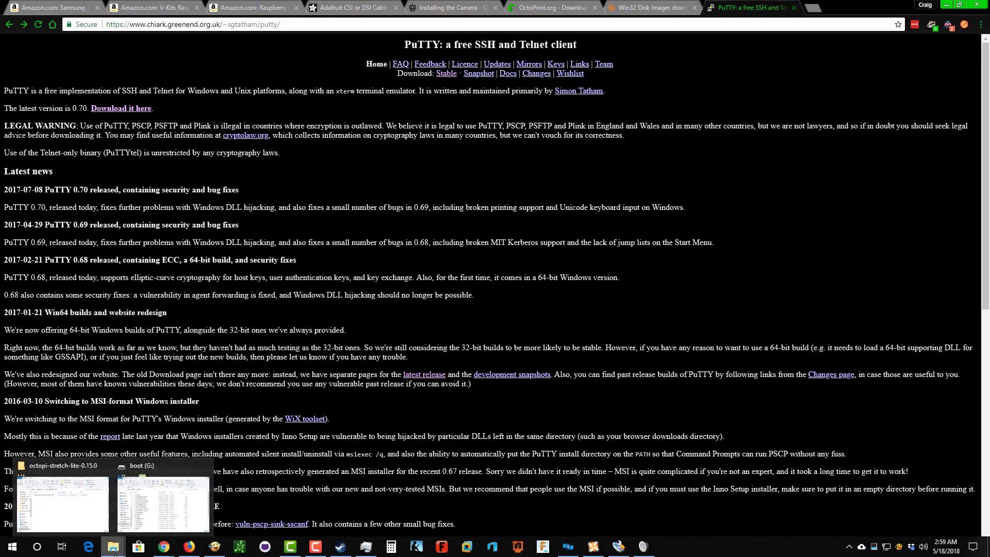
# - Go back from the PuTTY homepage to OctoPrint's OctoPi download page
pyautogui.click(550, 7)
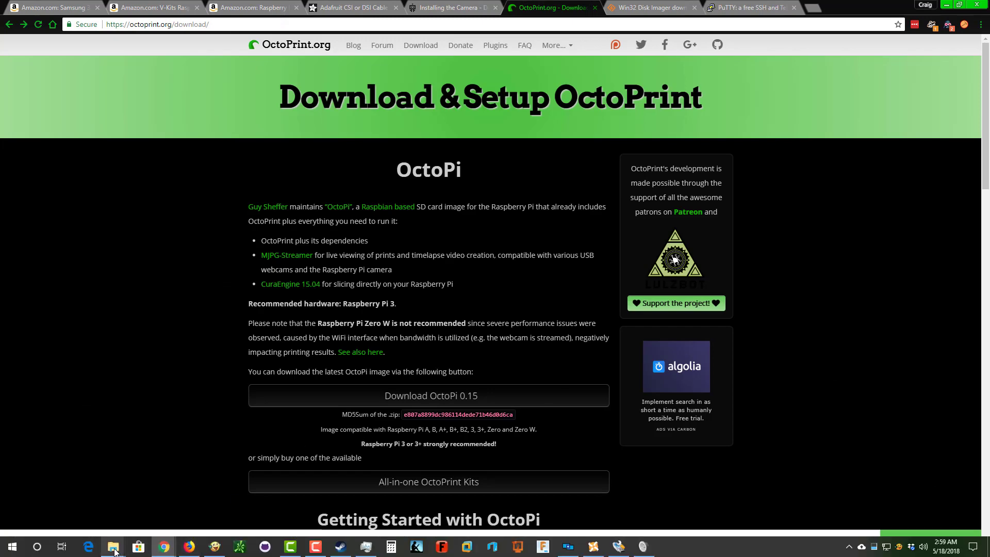
# - Bring up the boot (G:) drive window and close its Format dialog unused
pyautogui.click(112, 546)
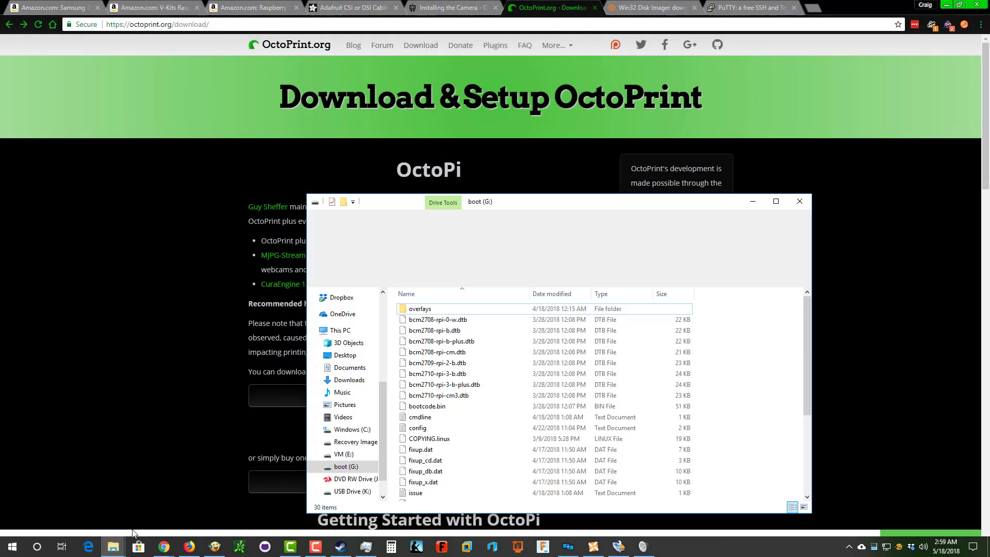
pyautogui.click(350, 216)
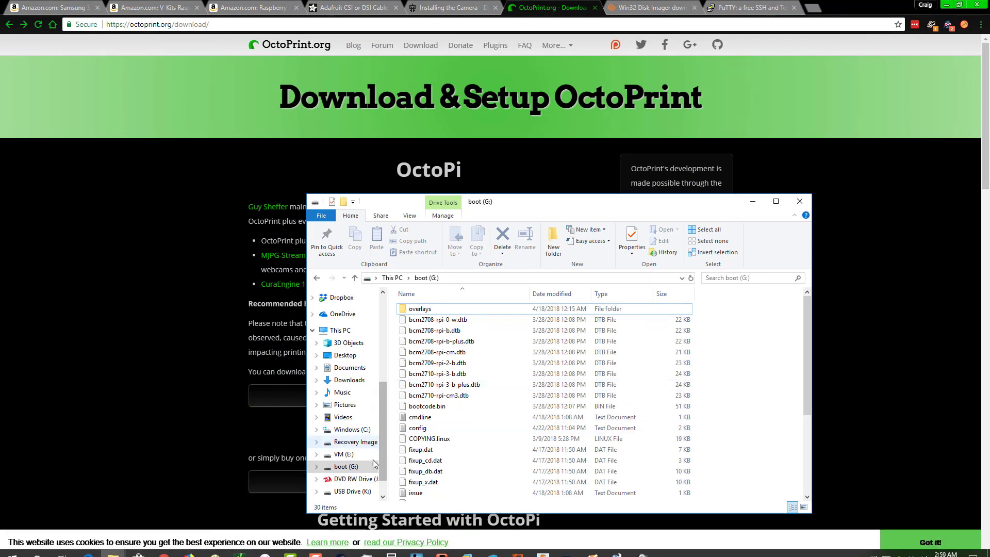
pyautogui.click(346, 467)
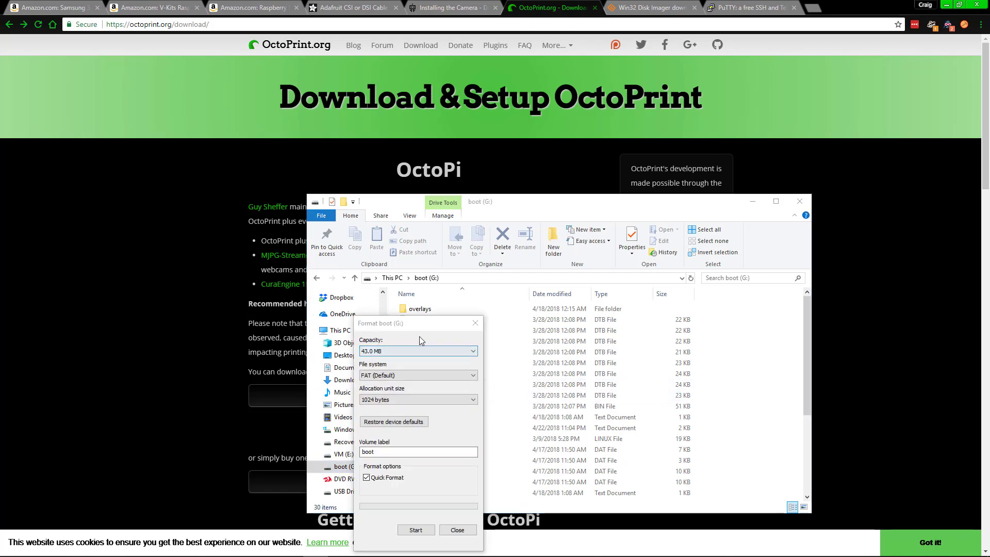
pyautogui.click(366, 478)
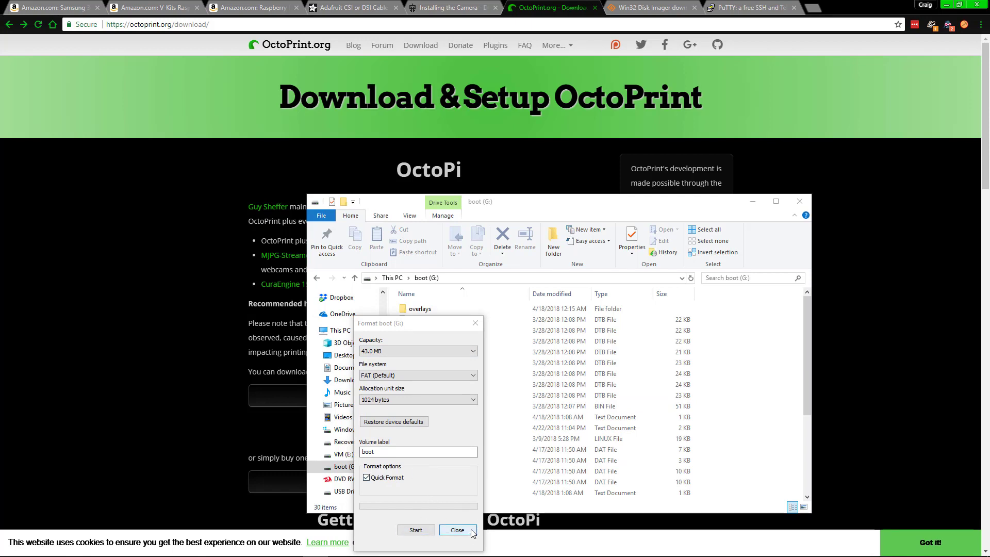
pyautogui.click(457, 529)
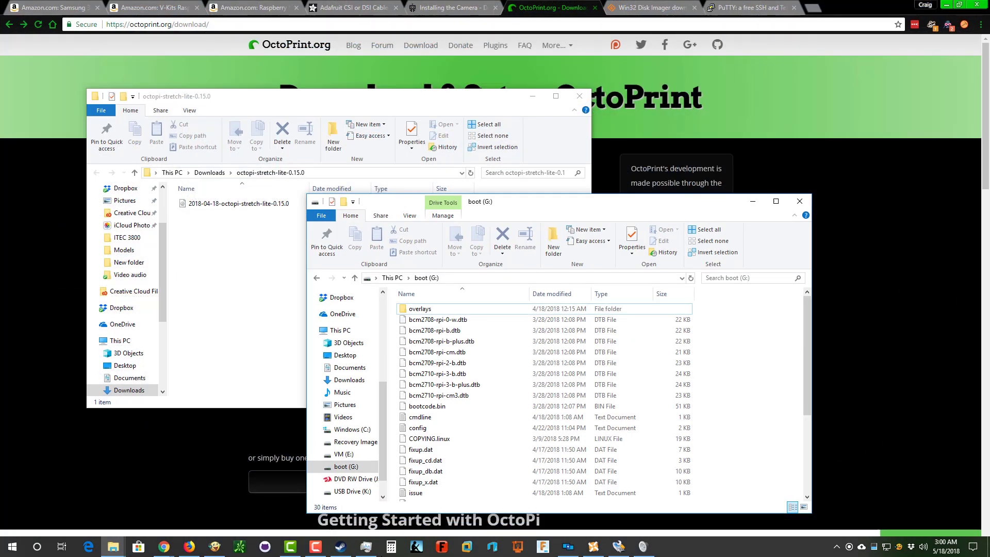
# - Launch Win32 Disk Imager from the taskbar
pyautogui.click(616, 546)
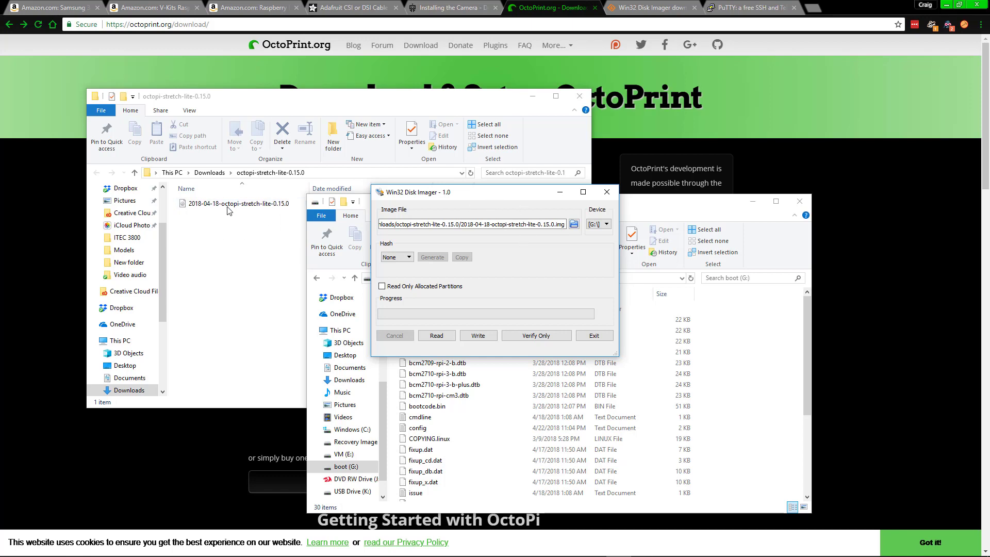
pyautogui.moveTo(531, 261)
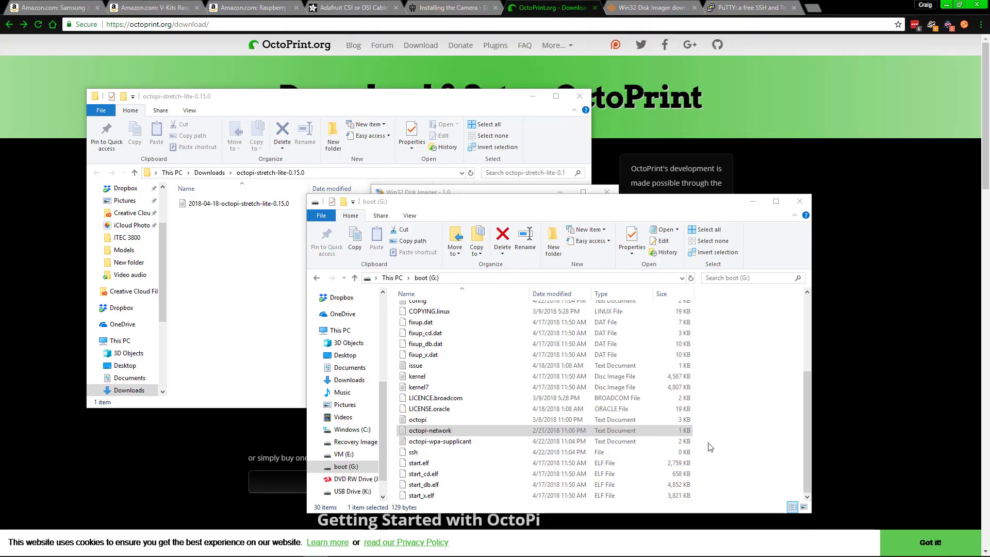
pyautogui.click(439, 441)
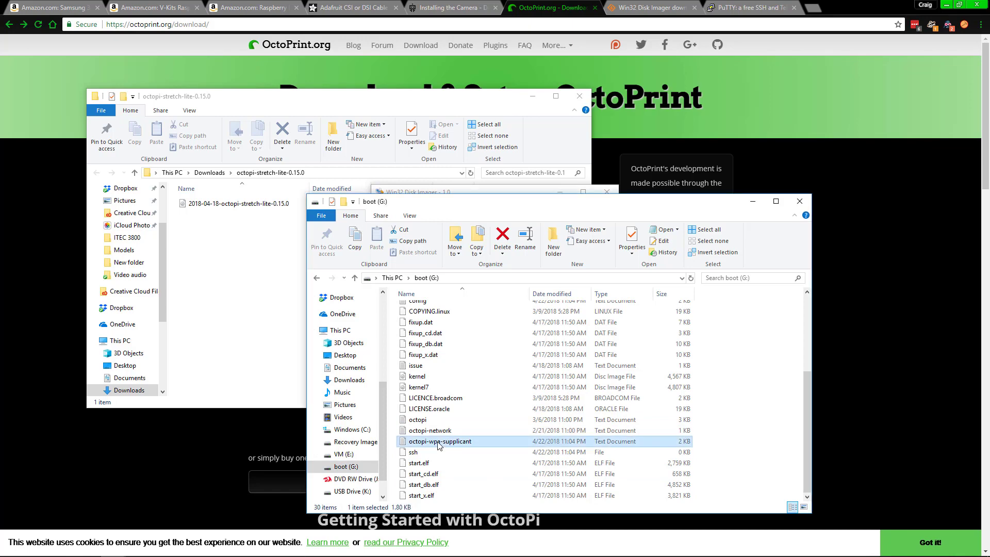
pyautogui.rightClick(440, 442)
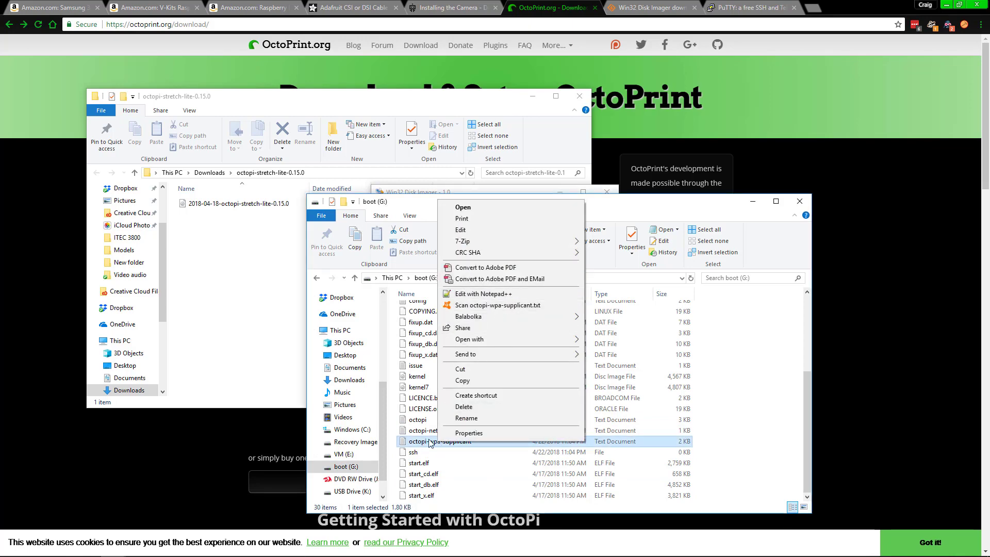
pyautogui.click(466, 418)
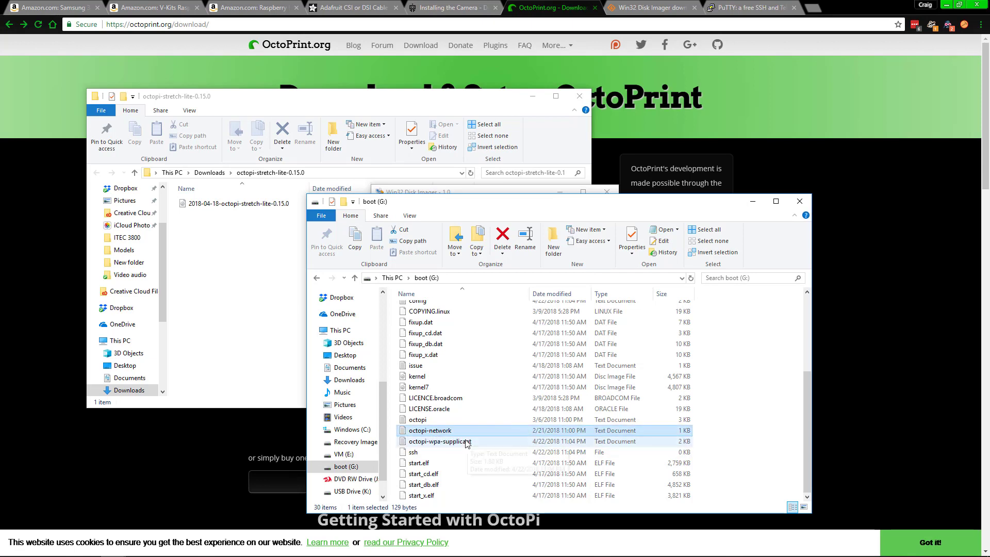
pyautogui.moveTo(428, 445)
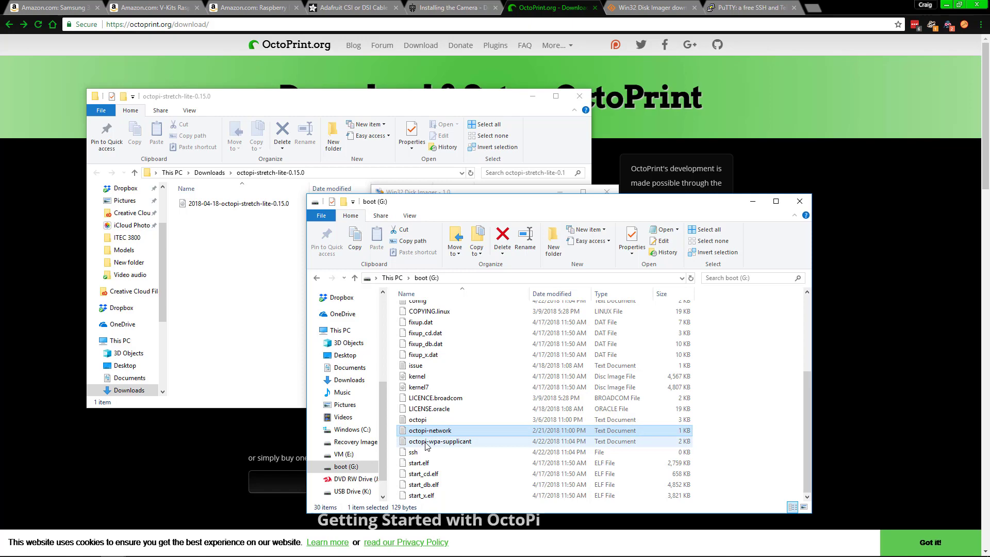
pyautogui.rightClick(440, 441)
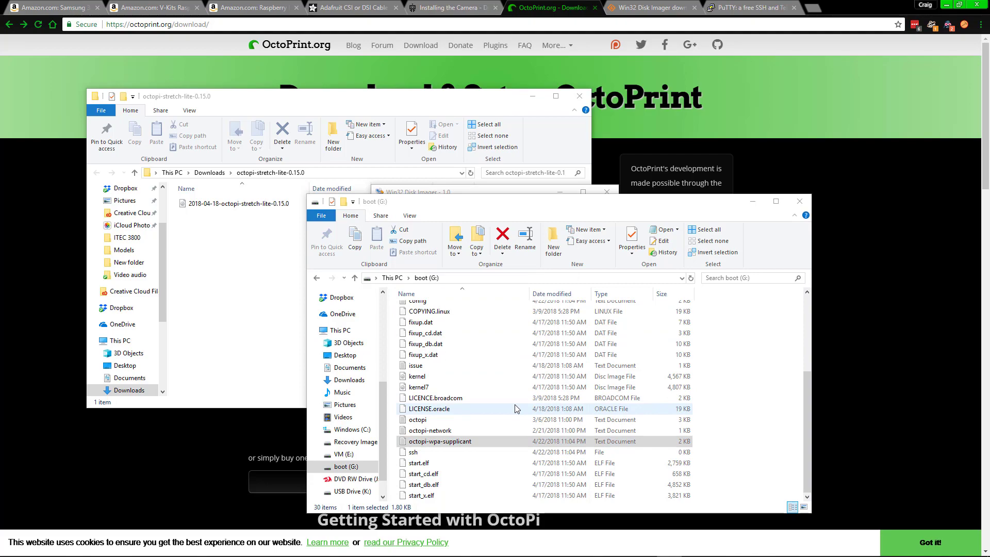
# - Open octopi-wpa-supplicant.txt in Notepad++ and scroll through its network examples
pyautogui.doubleClick(439, 441)
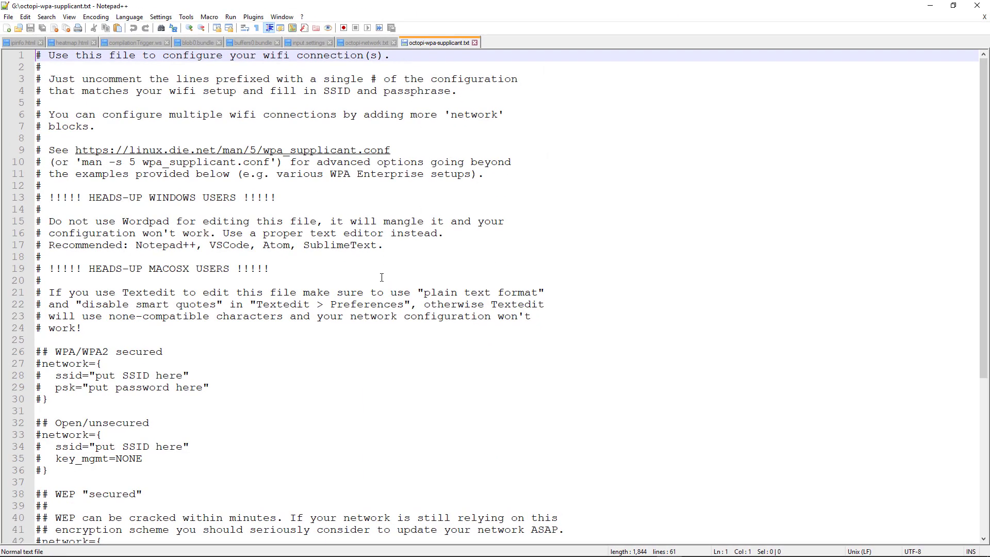
pyautogui.moveTo(333, 354)
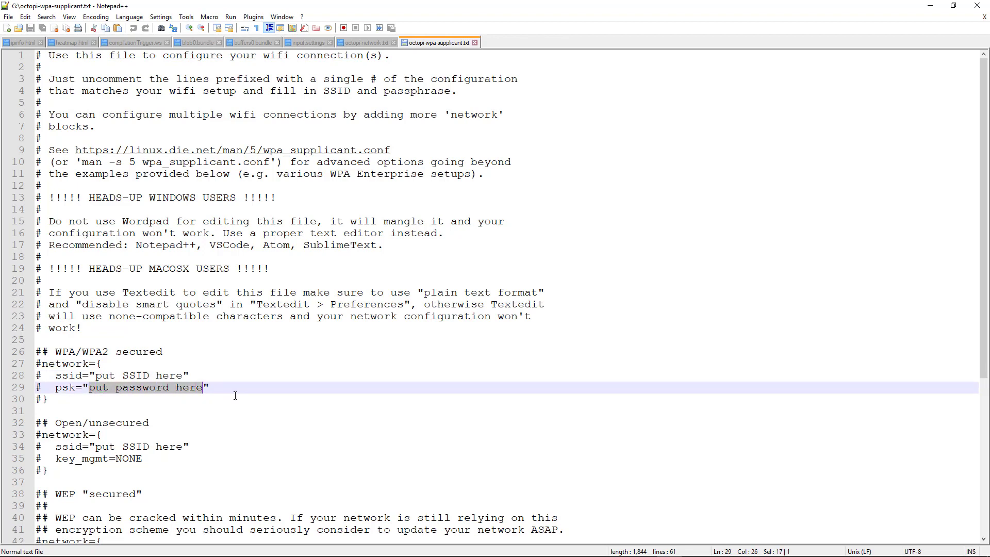
pyautogui.scroll(-3)
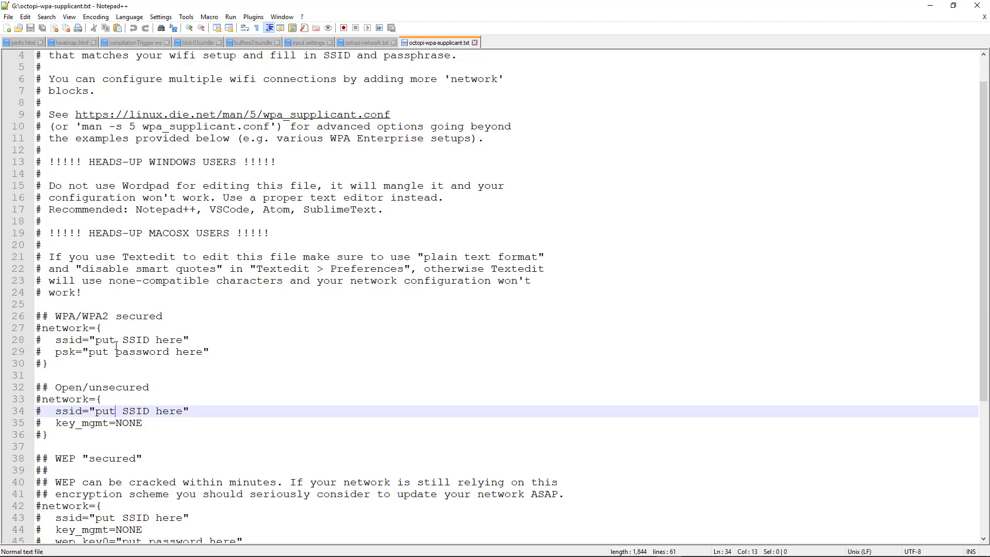
pyautogui.moveTo(836, 324)
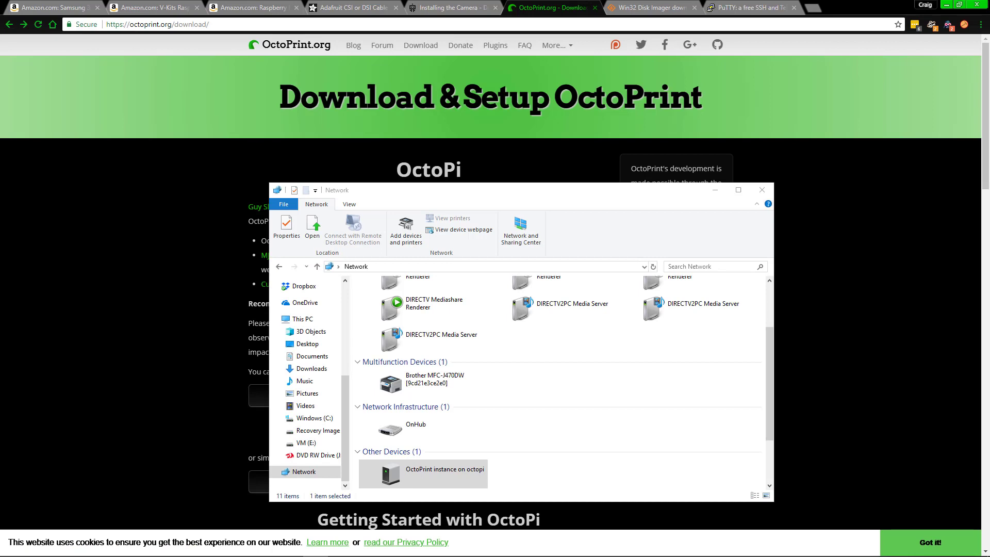
pyautogui.moveTo(649, 489)
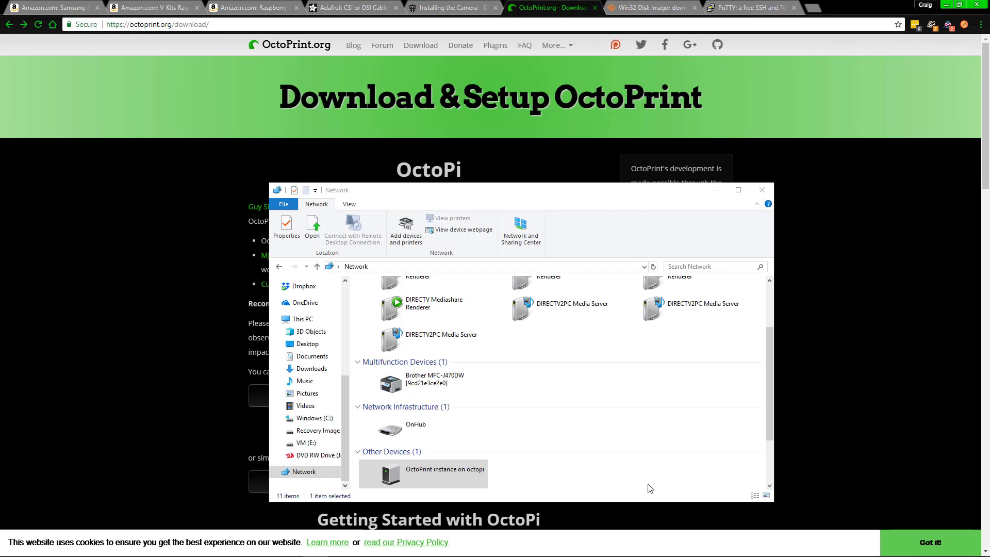
pyautogui.moveTo(635, 491)
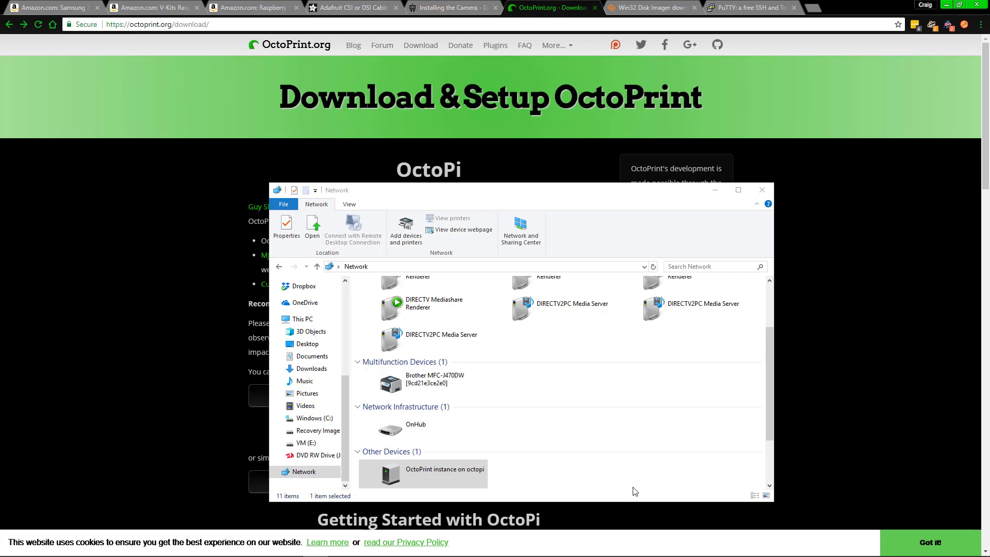
pyautogui.moveTo(499, 438)
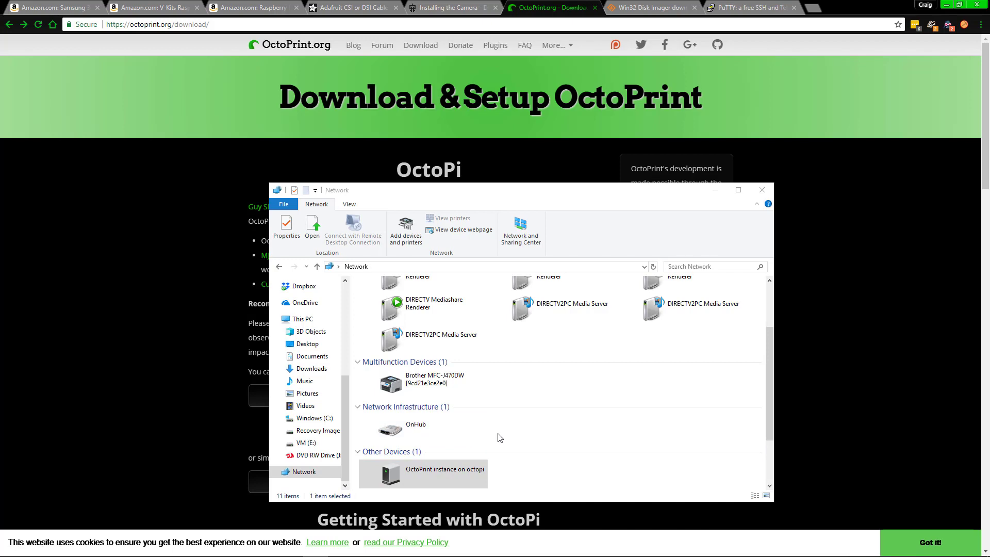
pyautogui.moveTo(513, 448)
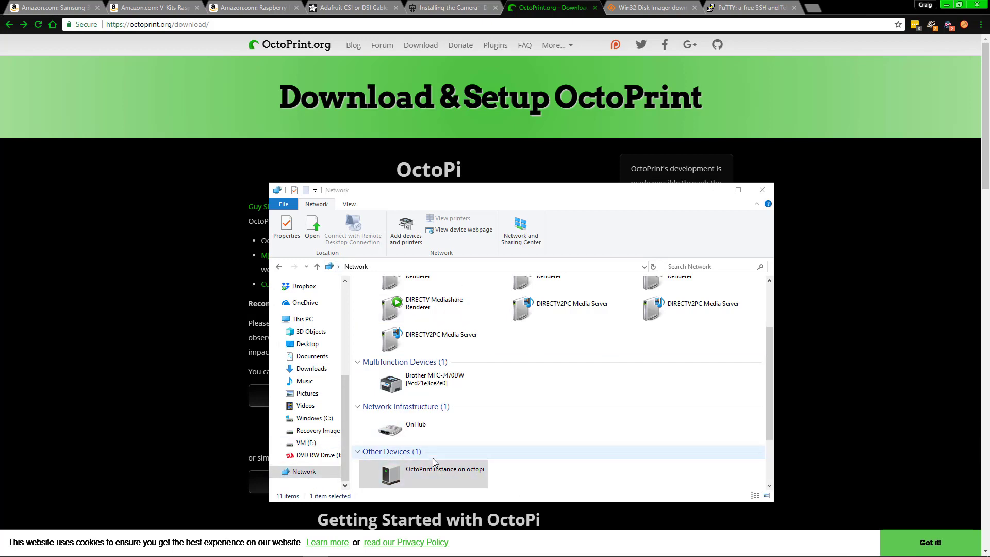
pyautogui.moveTo(510, 473)
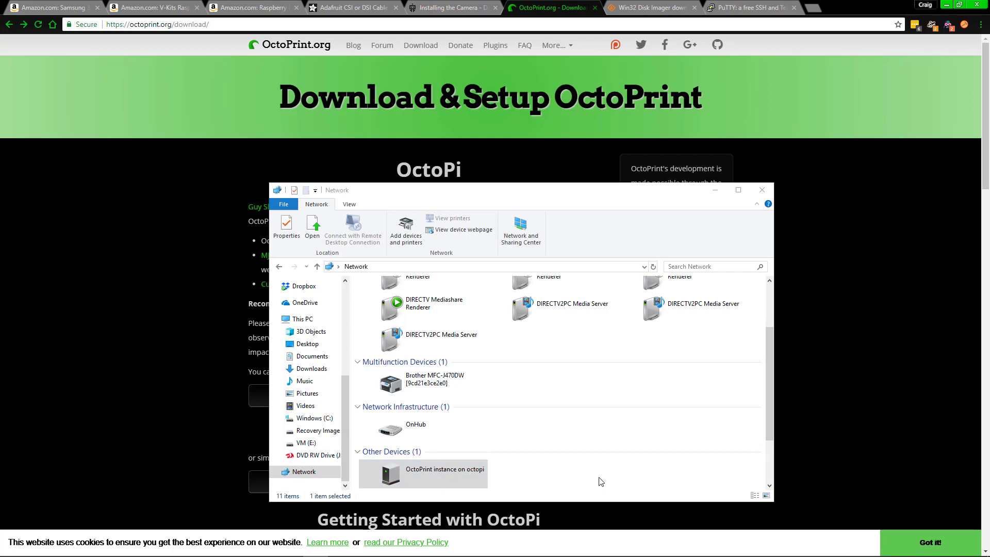
pyautogui.moveTo(593, 475)
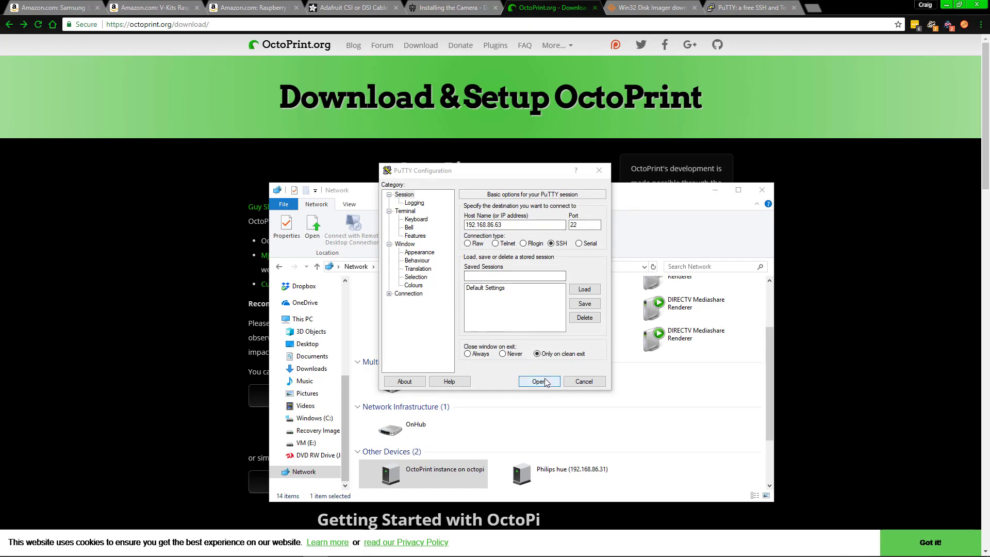
# - Start the SSH session to 192.168.86.63 and log in as pi
pyautogui.click(538, 380)
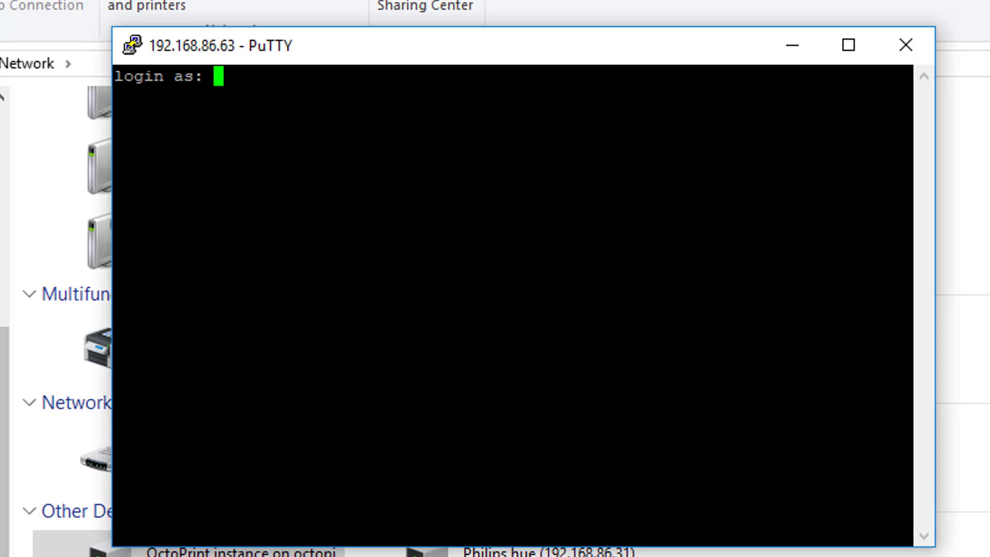
pyautogui.write('pi')
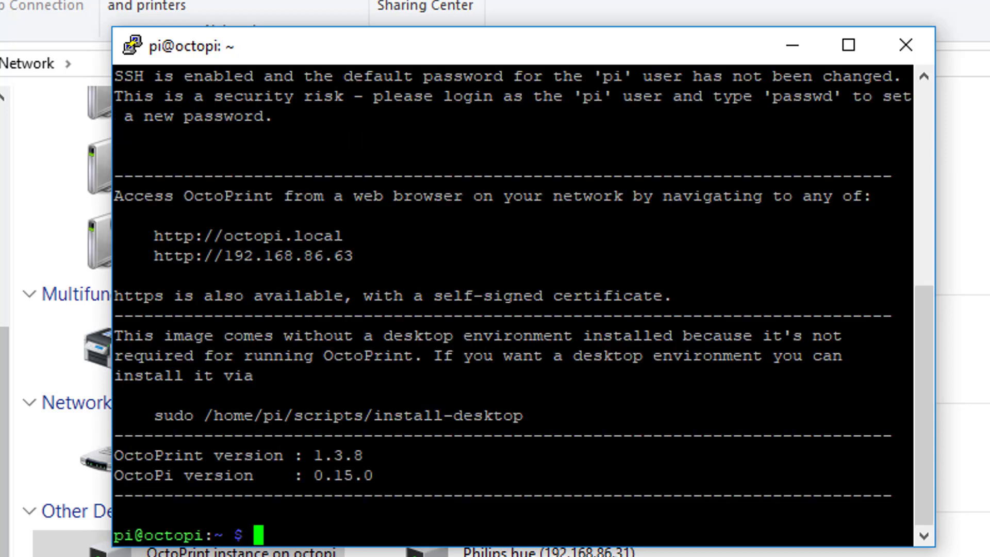
# - Run passwd to change the pi user's login password
pyautogui.write('pa')
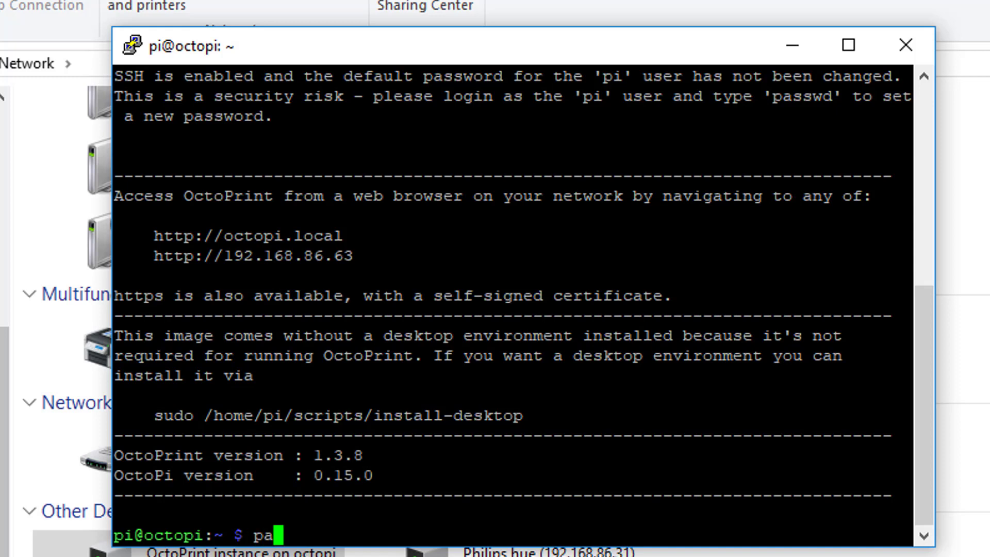
pyautogui.write('sw')
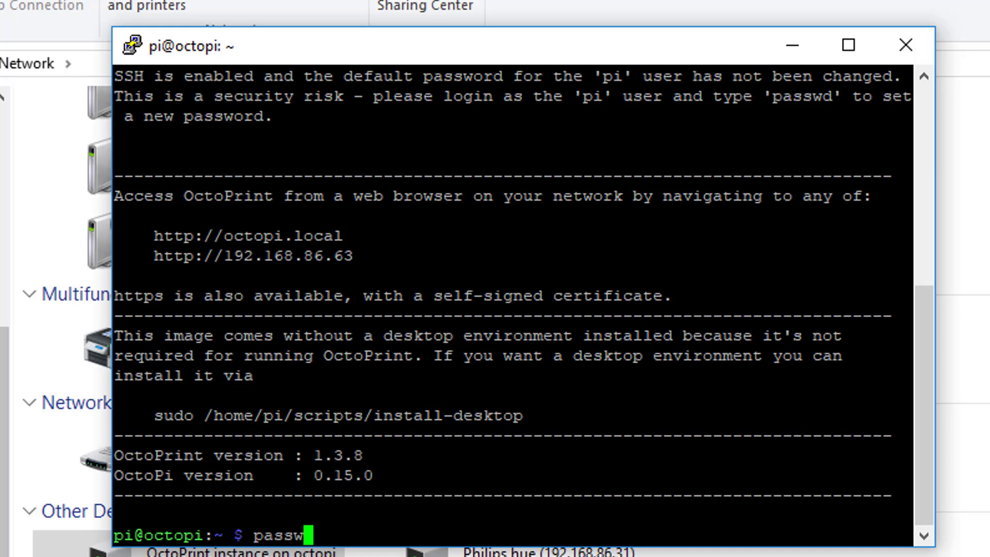
pyautogui.press('Return')
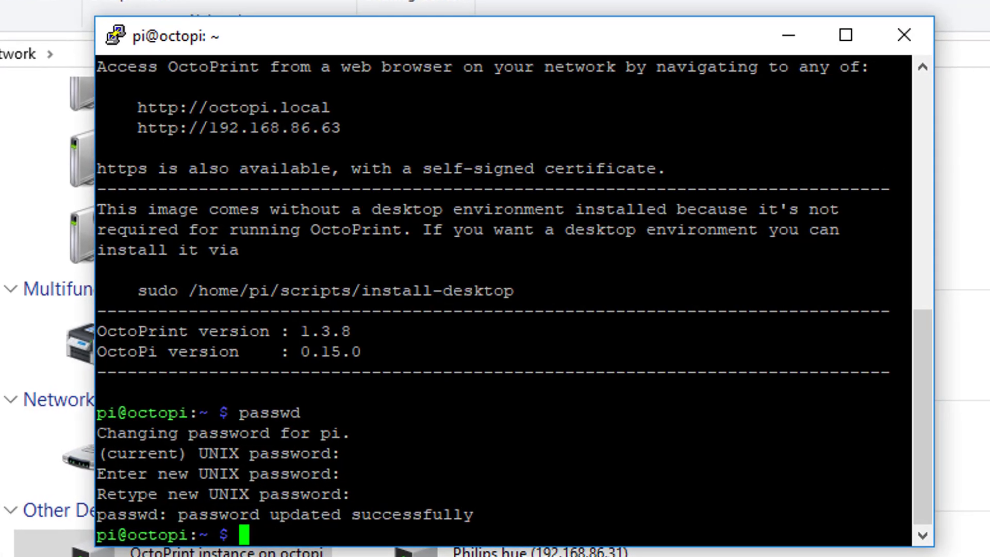
# - Launch the Raspberry Pi configuration tool with sudo raspi-config
pyautogui.write('sudo')
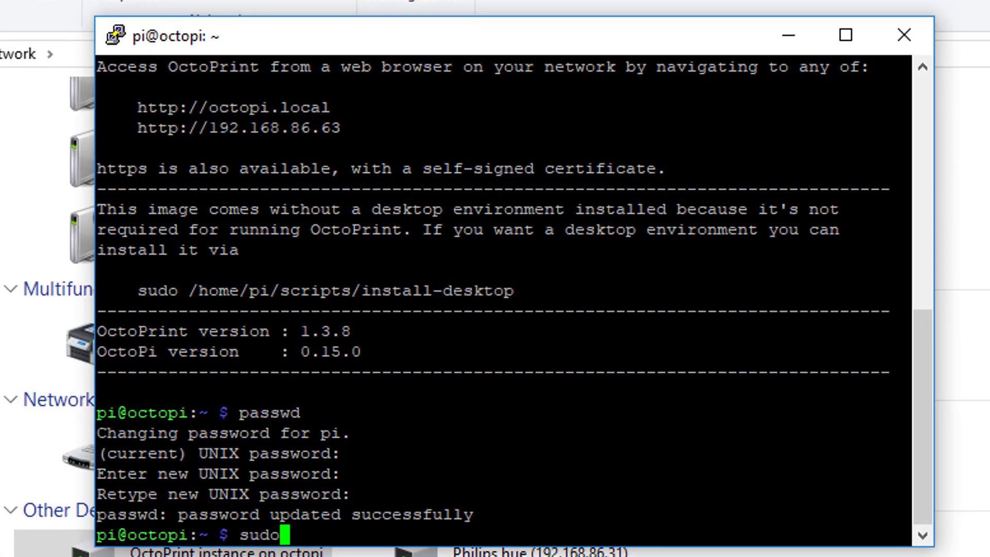
pyautogui.write('ra')
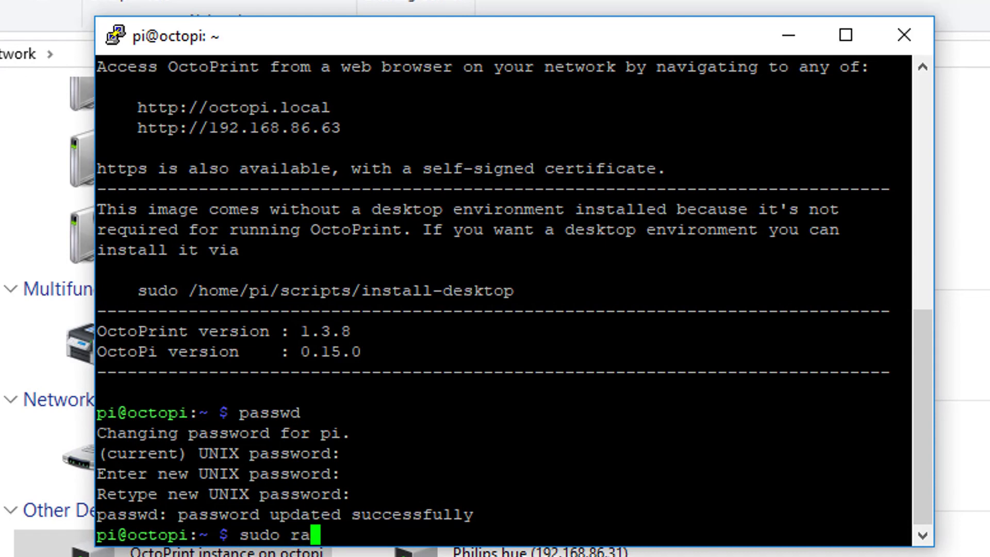
pyautogui.write('si-')
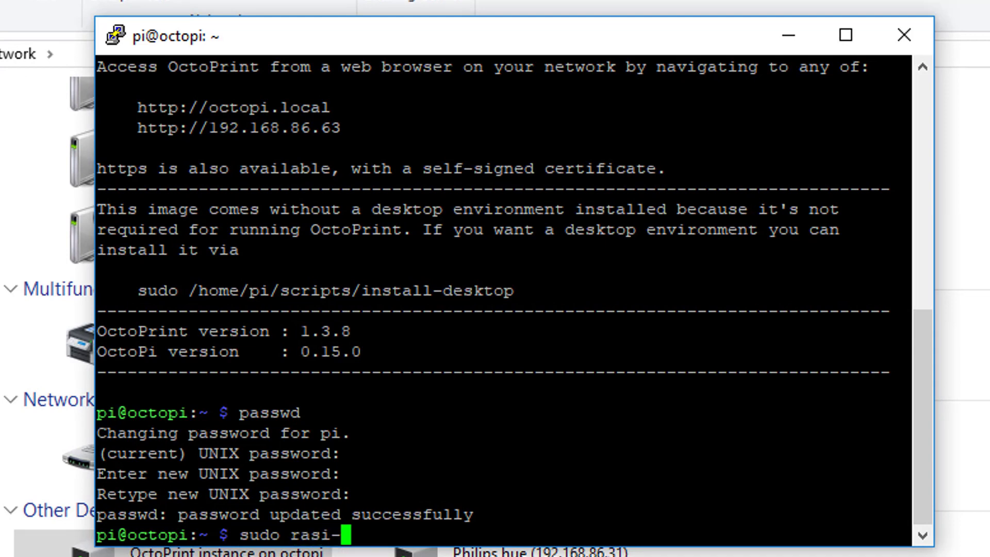
pyautogui.write('con')
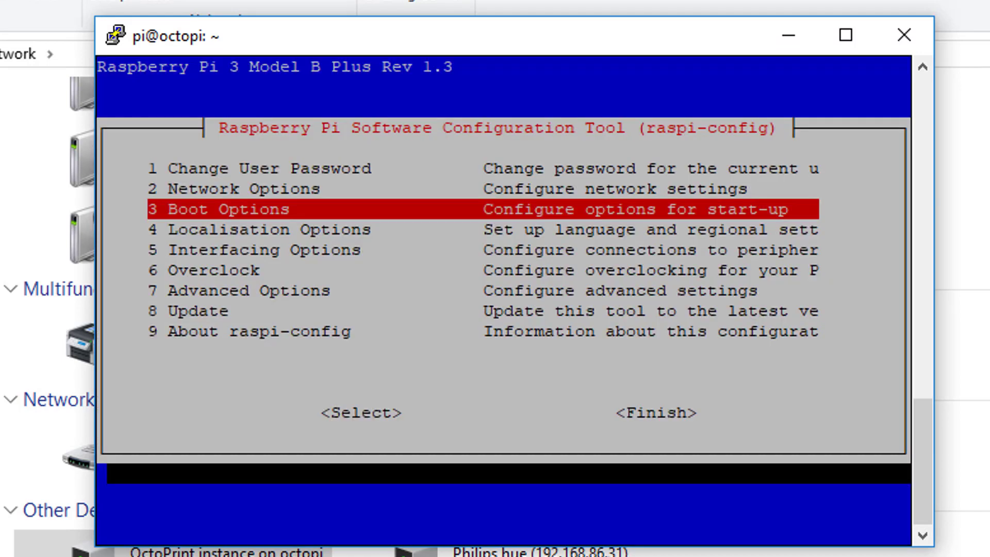
# - Run Advanced Options > A1 Expand Filesystem and dismiss the partition-resized notice
pyautogui.press('Up')
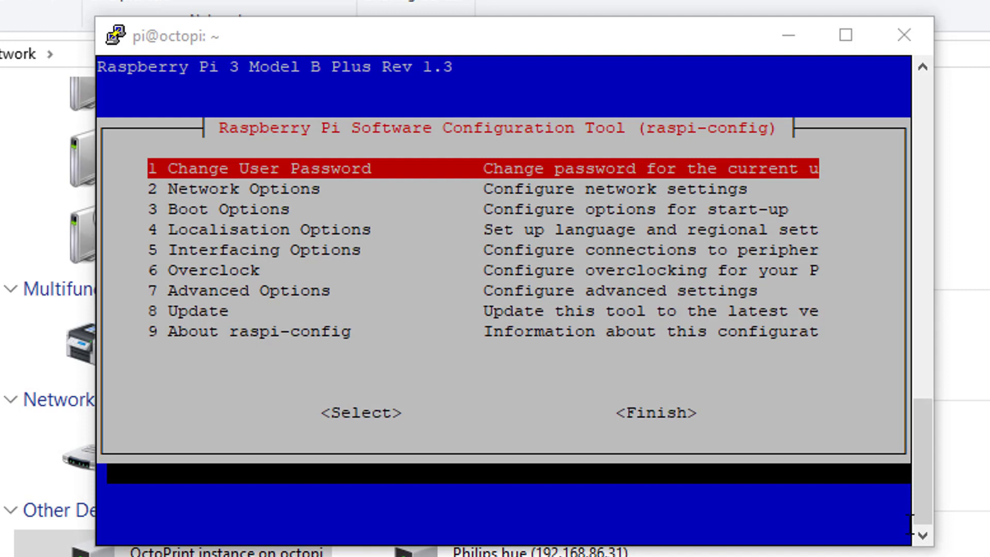
pyautogui.moveTo(256, 186)
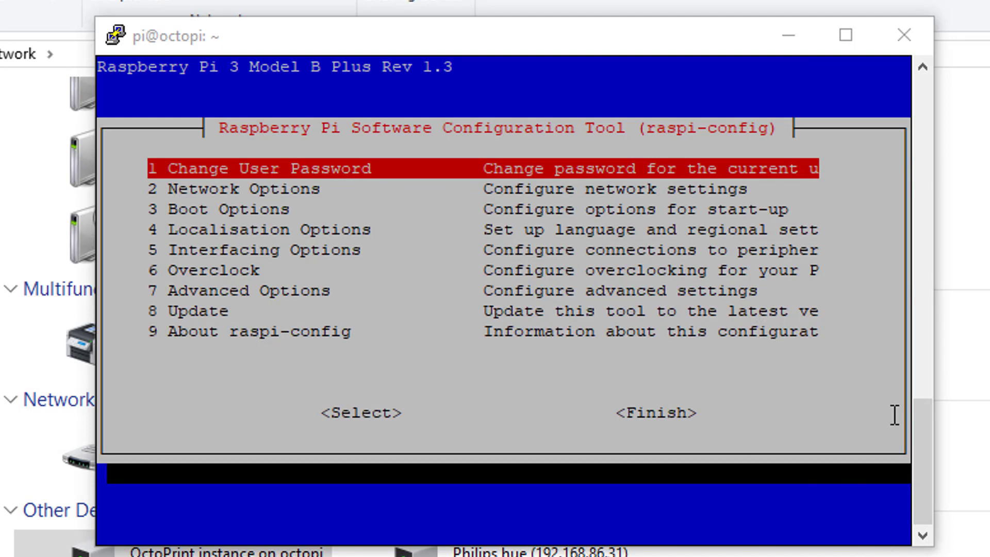
pyautogui.press('Down')
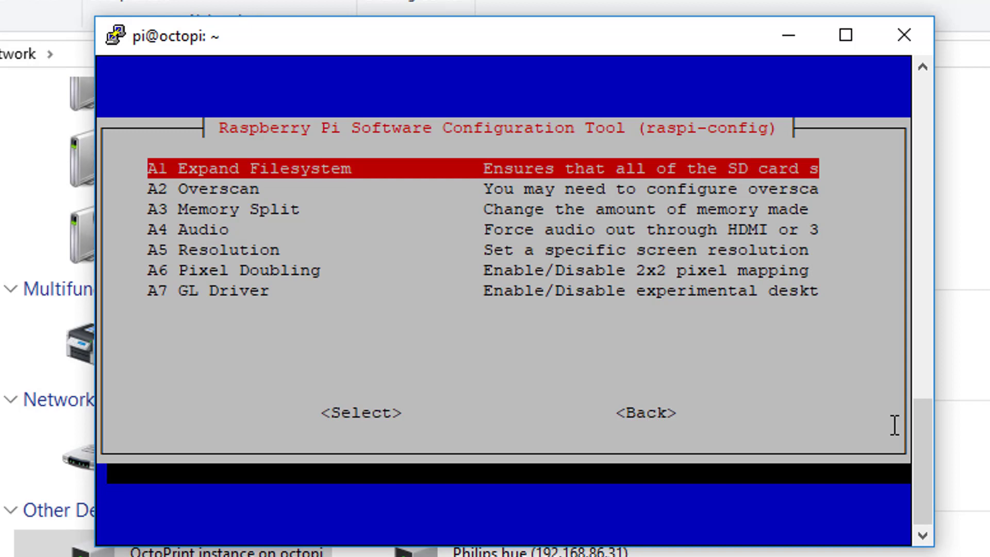
pyautogui.click(360, 413)
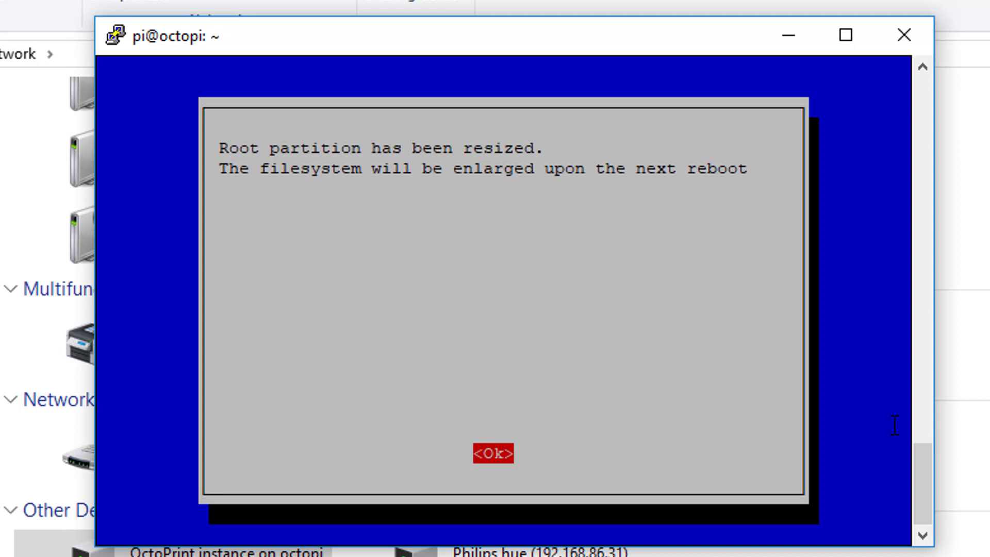
pyautogui.moveTo(384, 161)
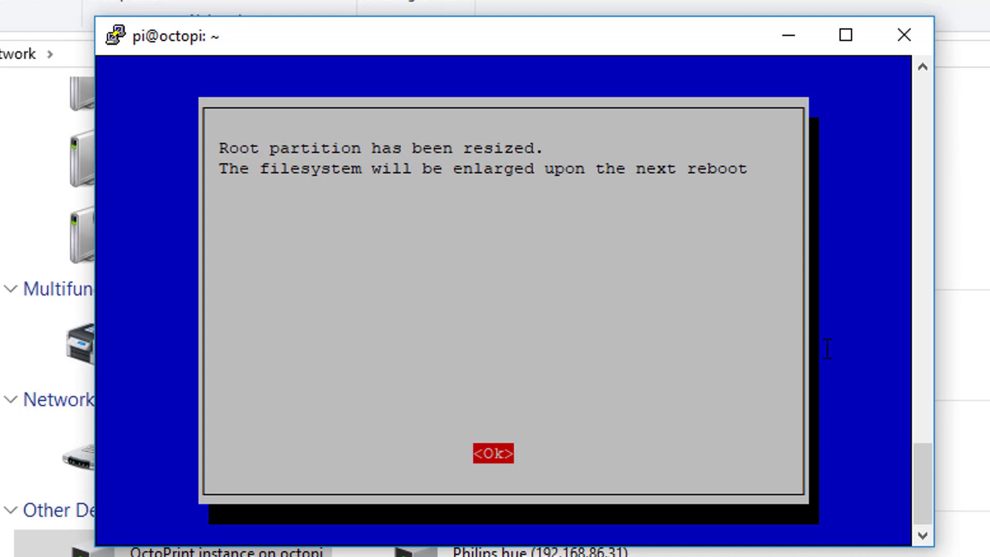
pyautogui.click(494, 454)
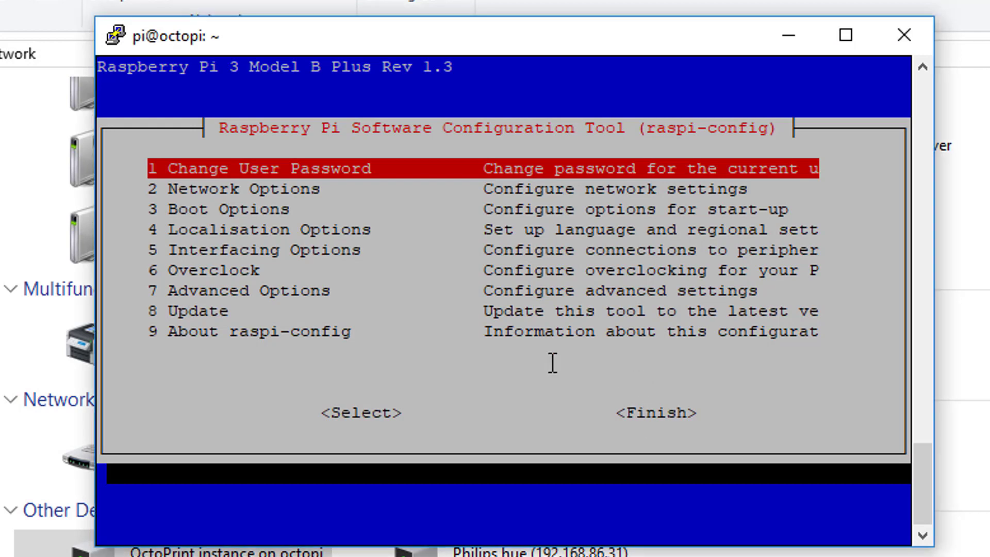
# - Enable the Pi camera in raspi-config, reboot, and dismiss PuTTY's lost-connection error
pyautogui.press('Down')
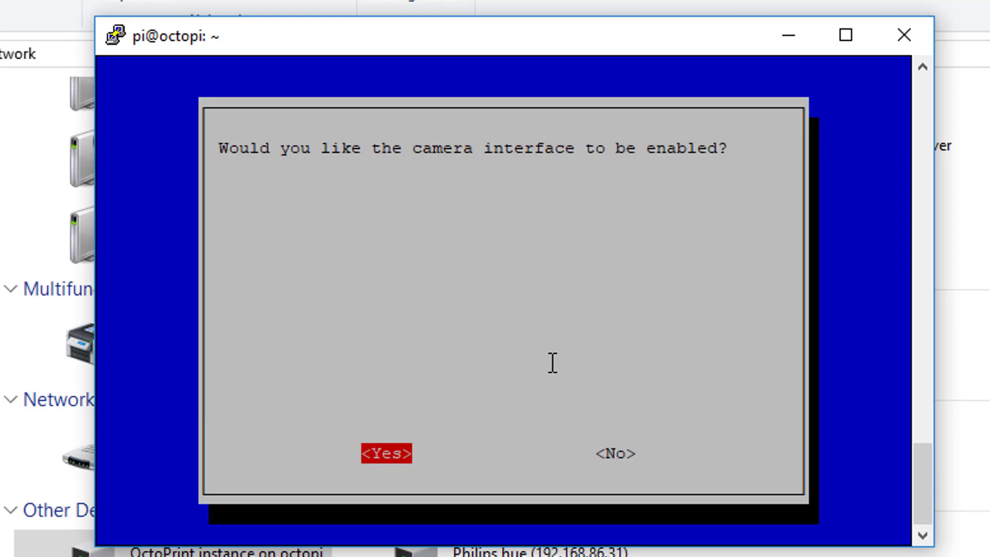
pyautogui.click(386, 453)
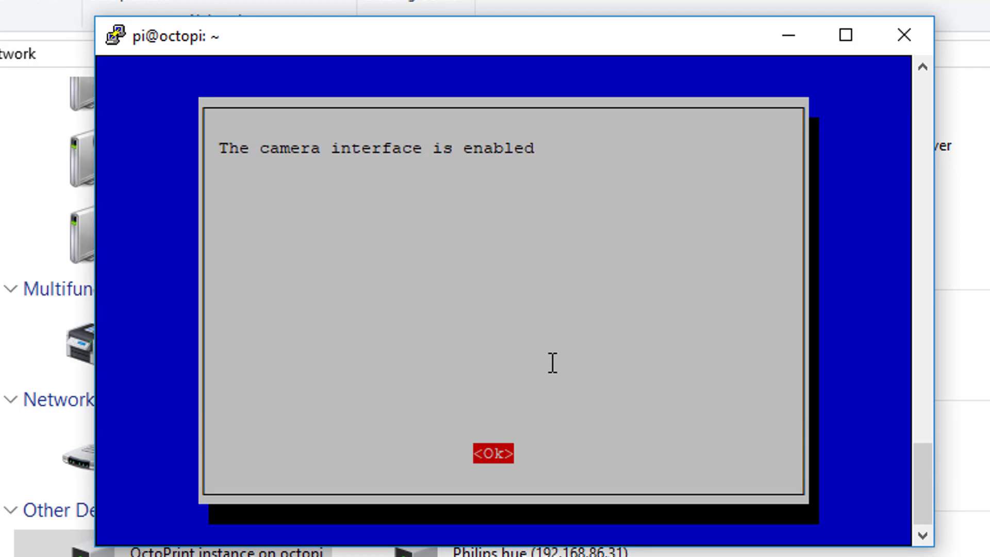
pyautogui.click(494, 453)
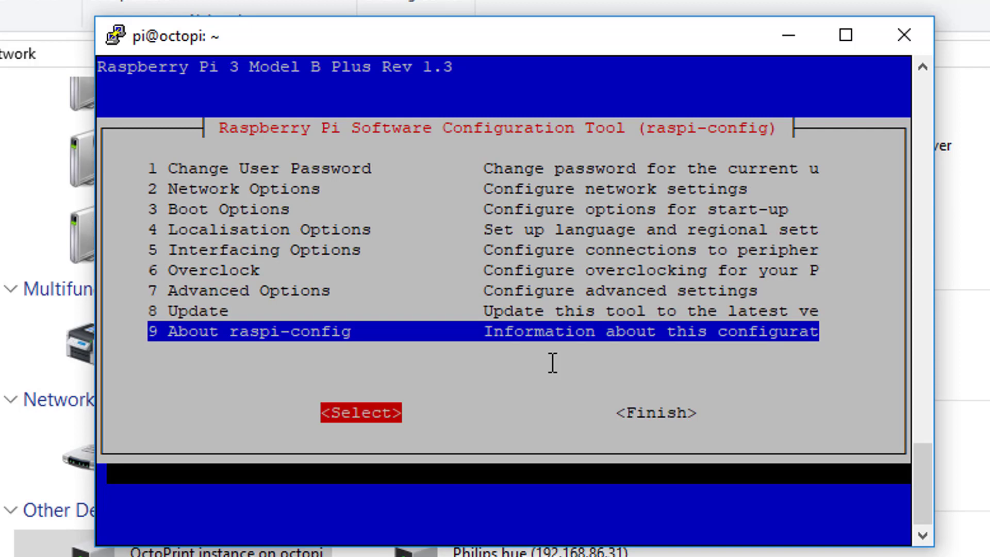
pyautogui.click(360, 413)
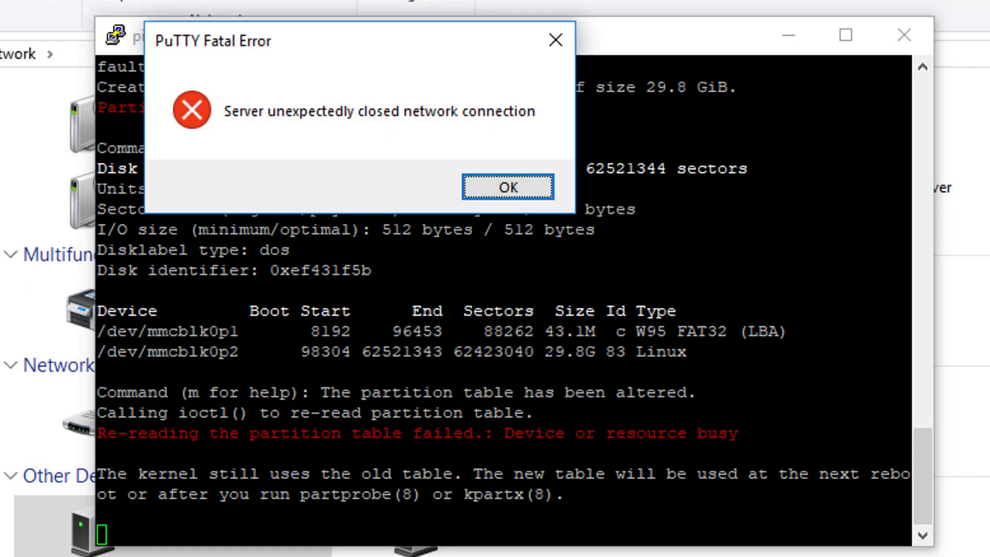
pyautogui.click(507, 187)
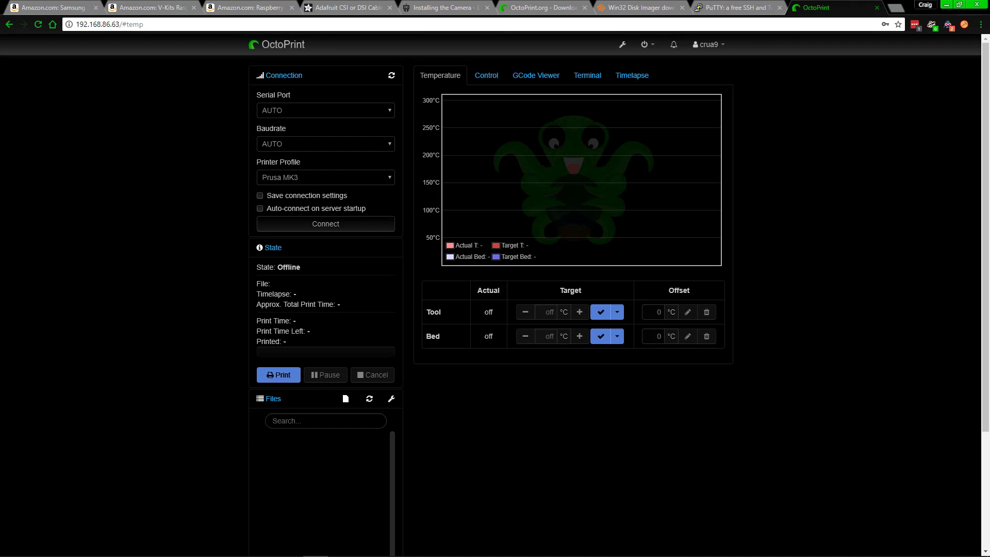
pyautogui.moveTo(740, 426)
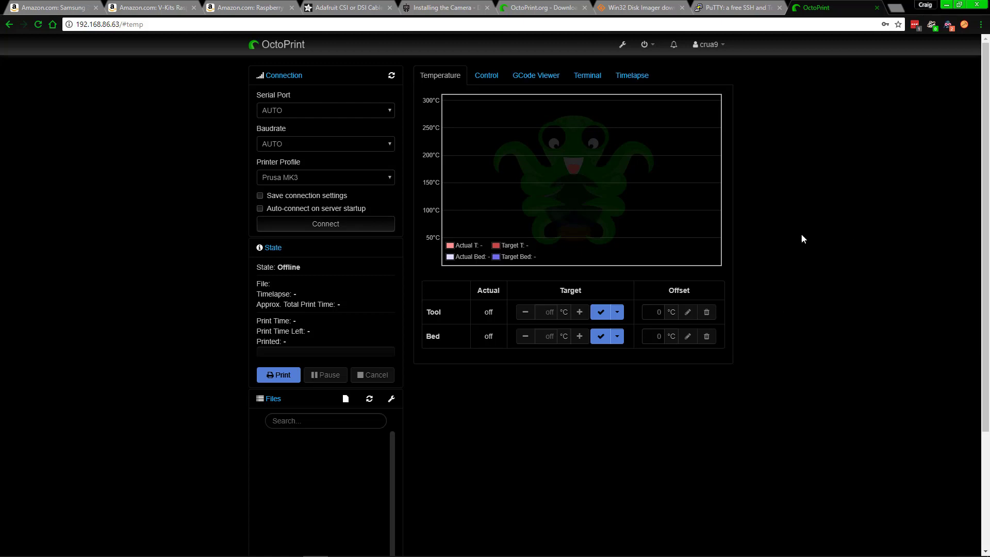
pyautogui.moveTo(711, 310)
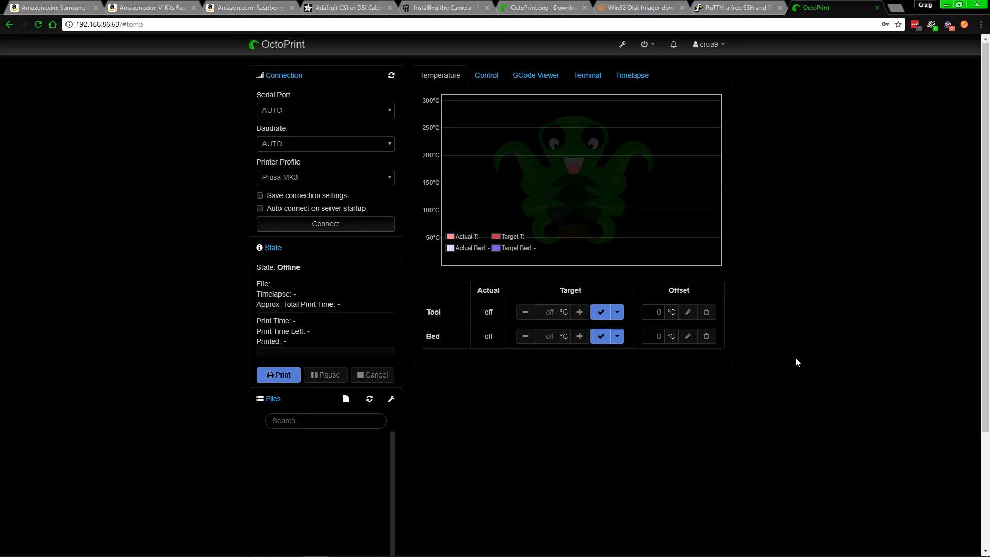
pyautogui.moveTo(743, 222)
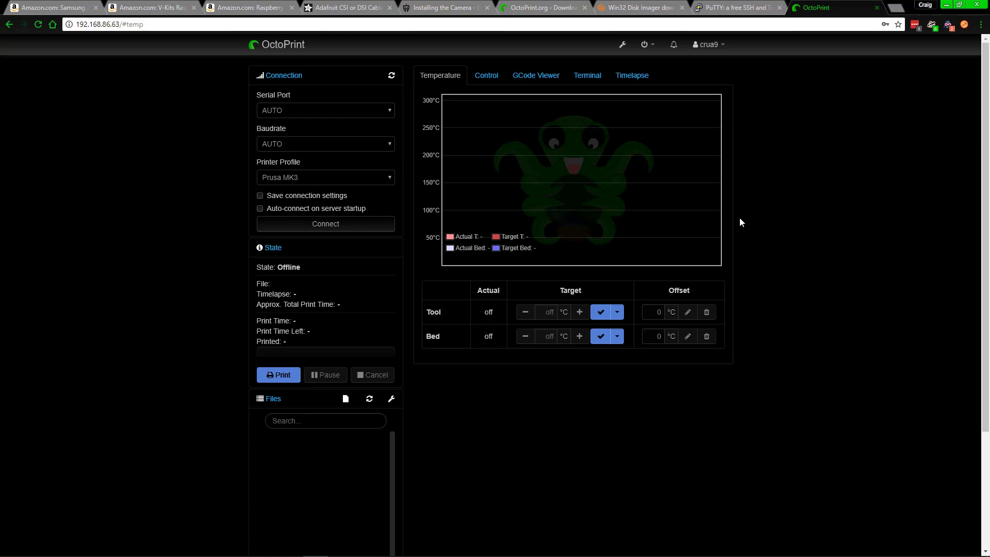
pyautogui.moveTo(762, 225)
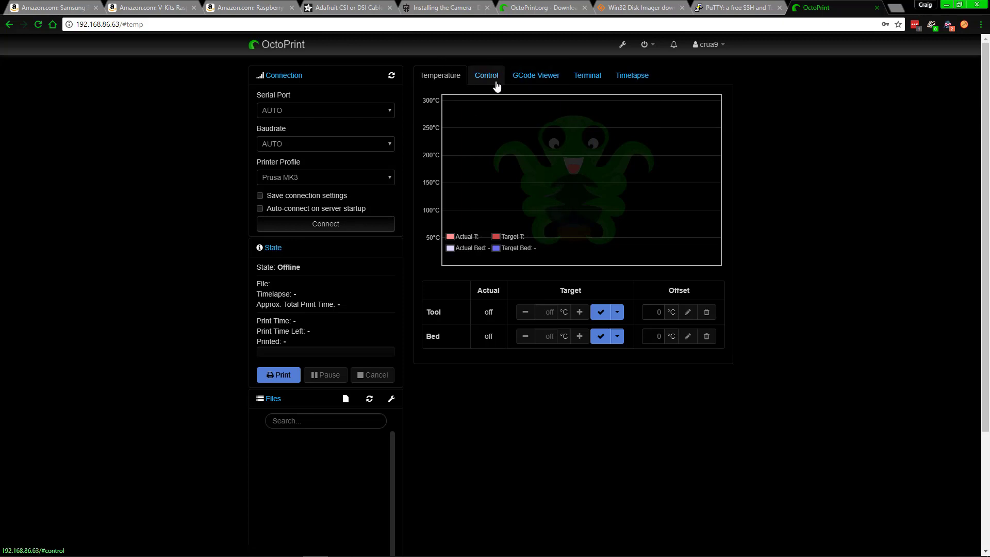
pyautogui.click(486, 75)
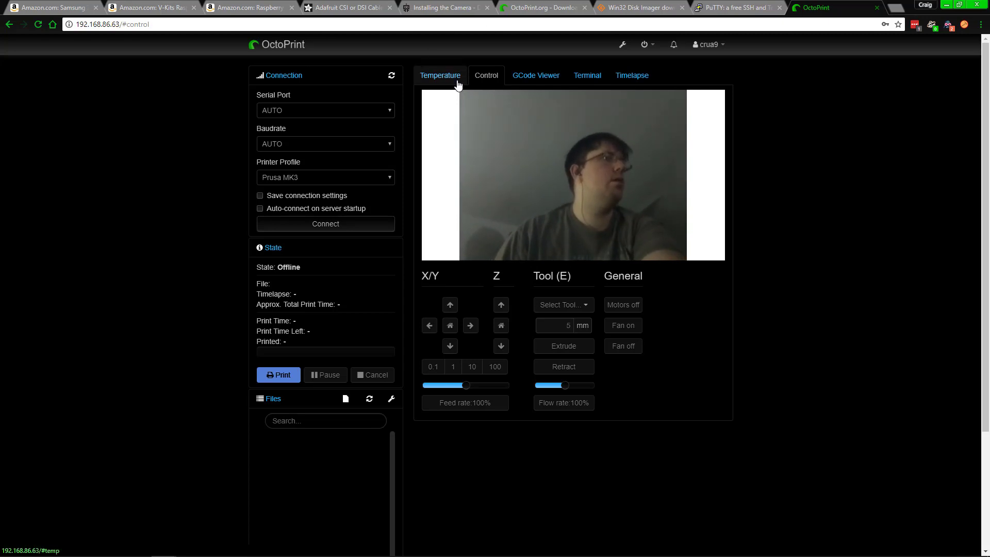
pyautogui.click(440, 75)
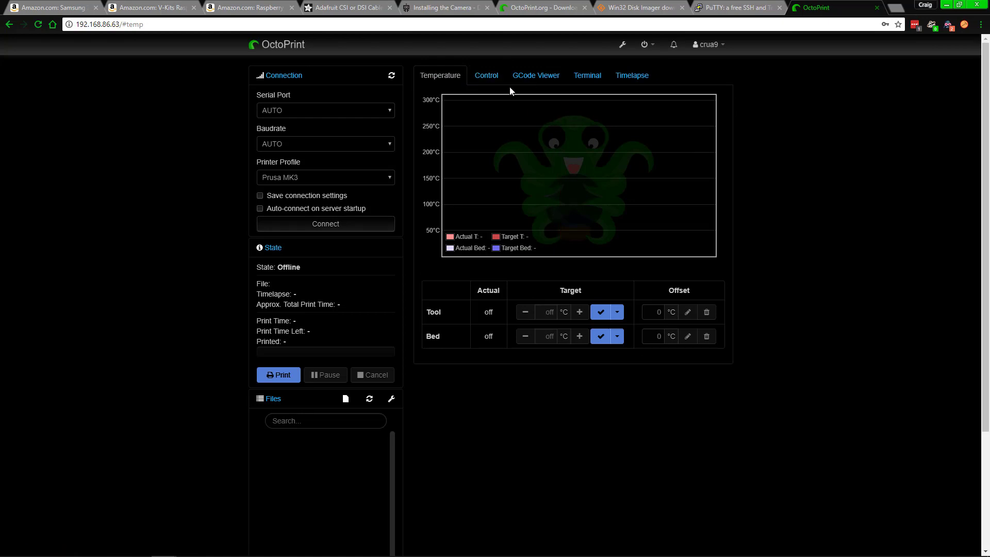
pyautogui.moveTo(519, 90)
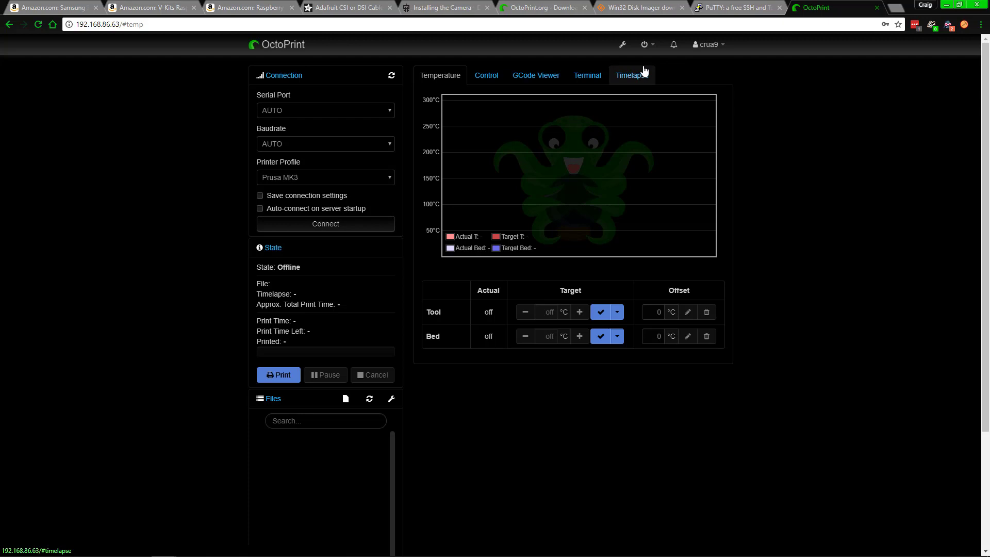
pyautogui.moveTo(574, 143)
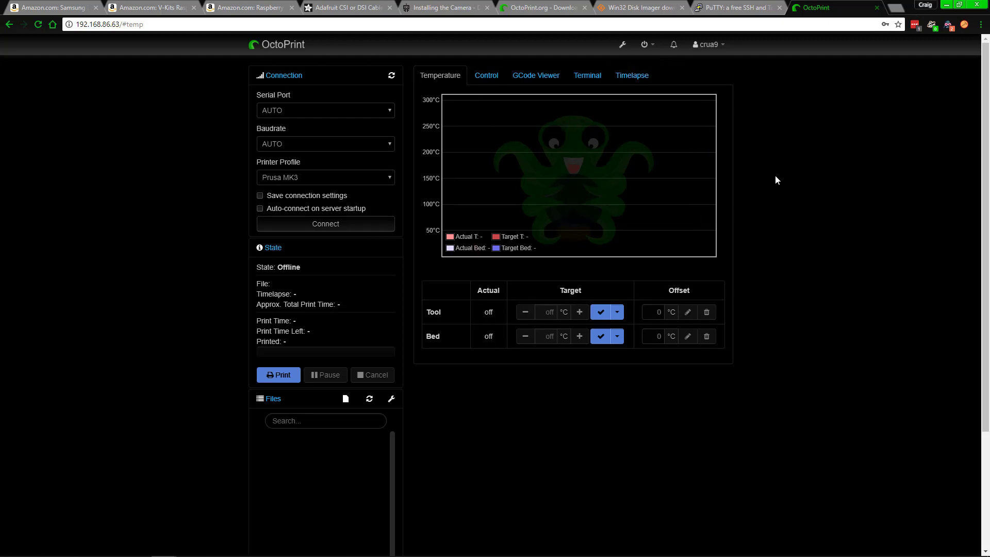
pyautogui.moveTo(793, 172)
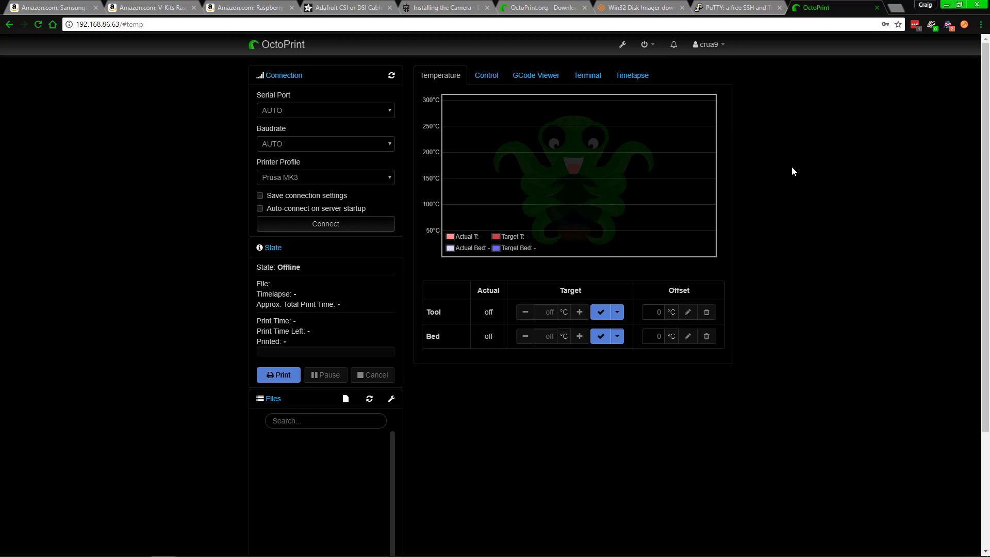
pyautogui.moveTo(771, 211)
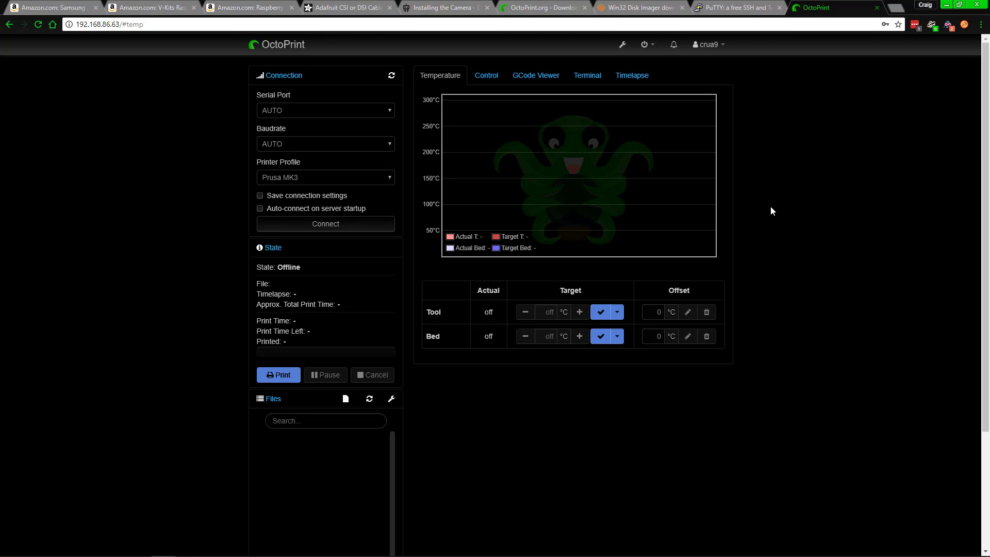
pyautogui.moveTo(778, 267)
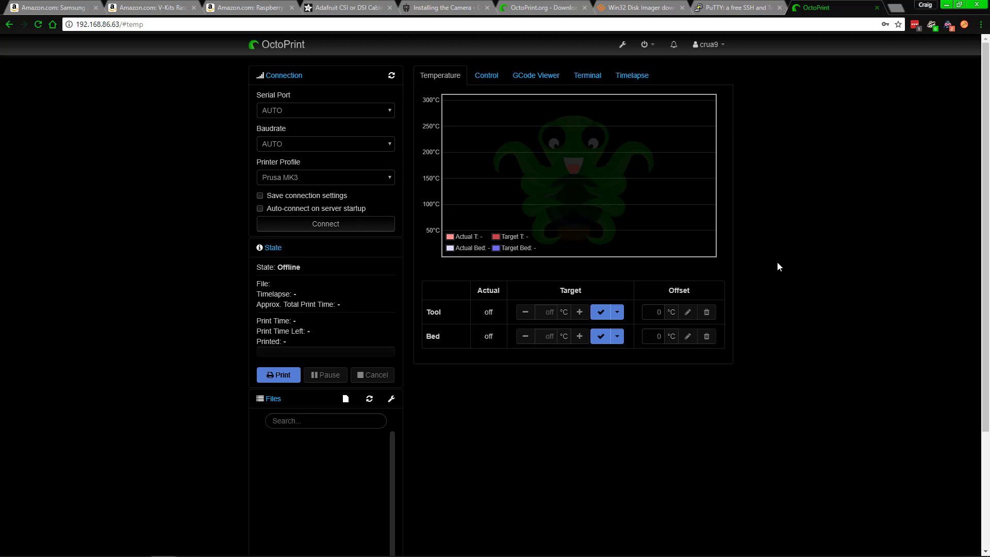